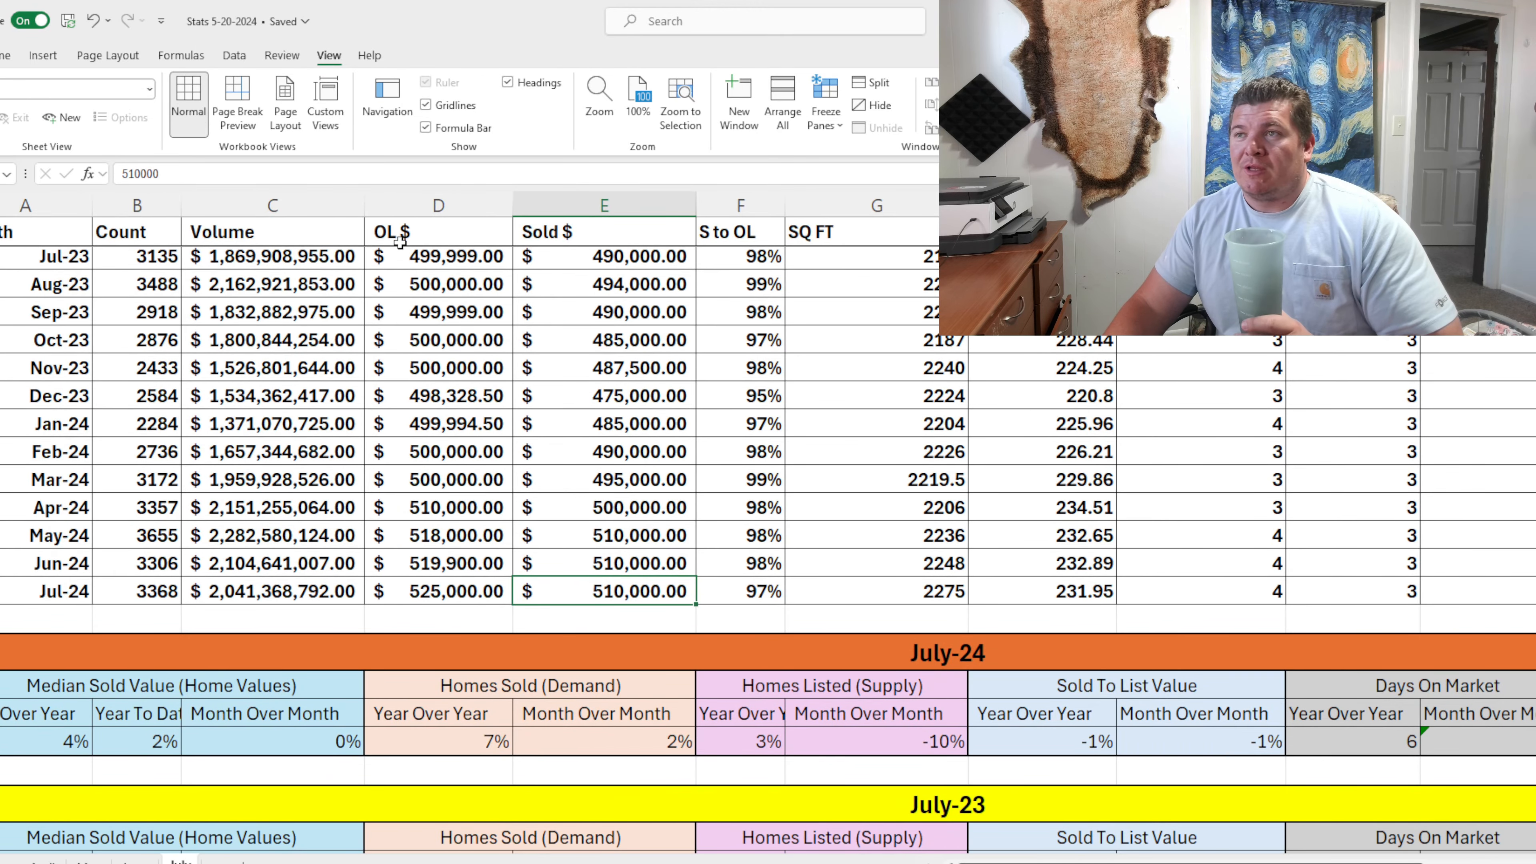
pyautogui.click(442, 591)
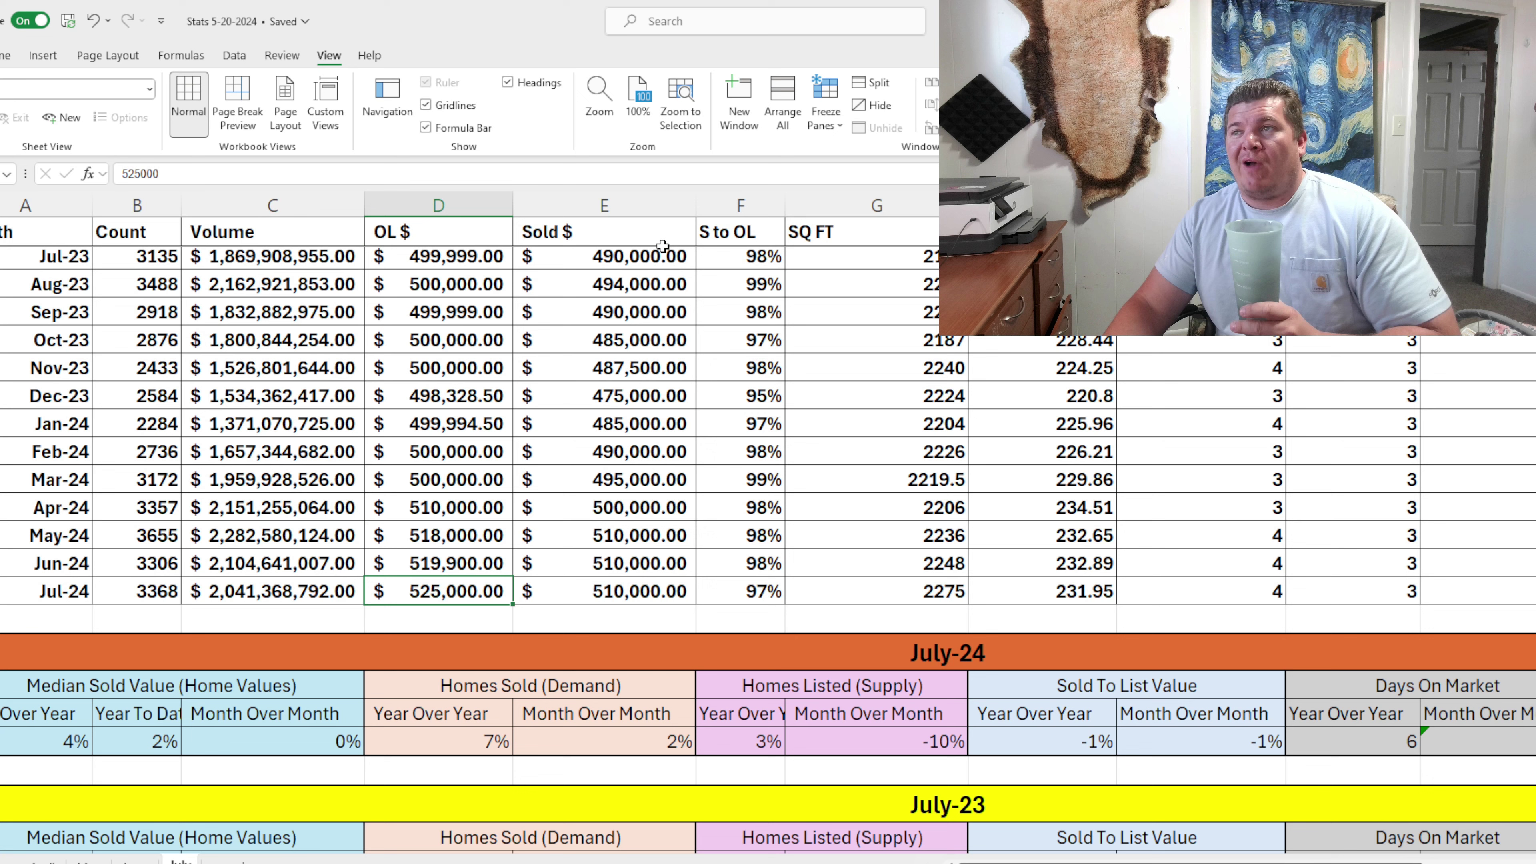
pyautogui.click(575, 584)
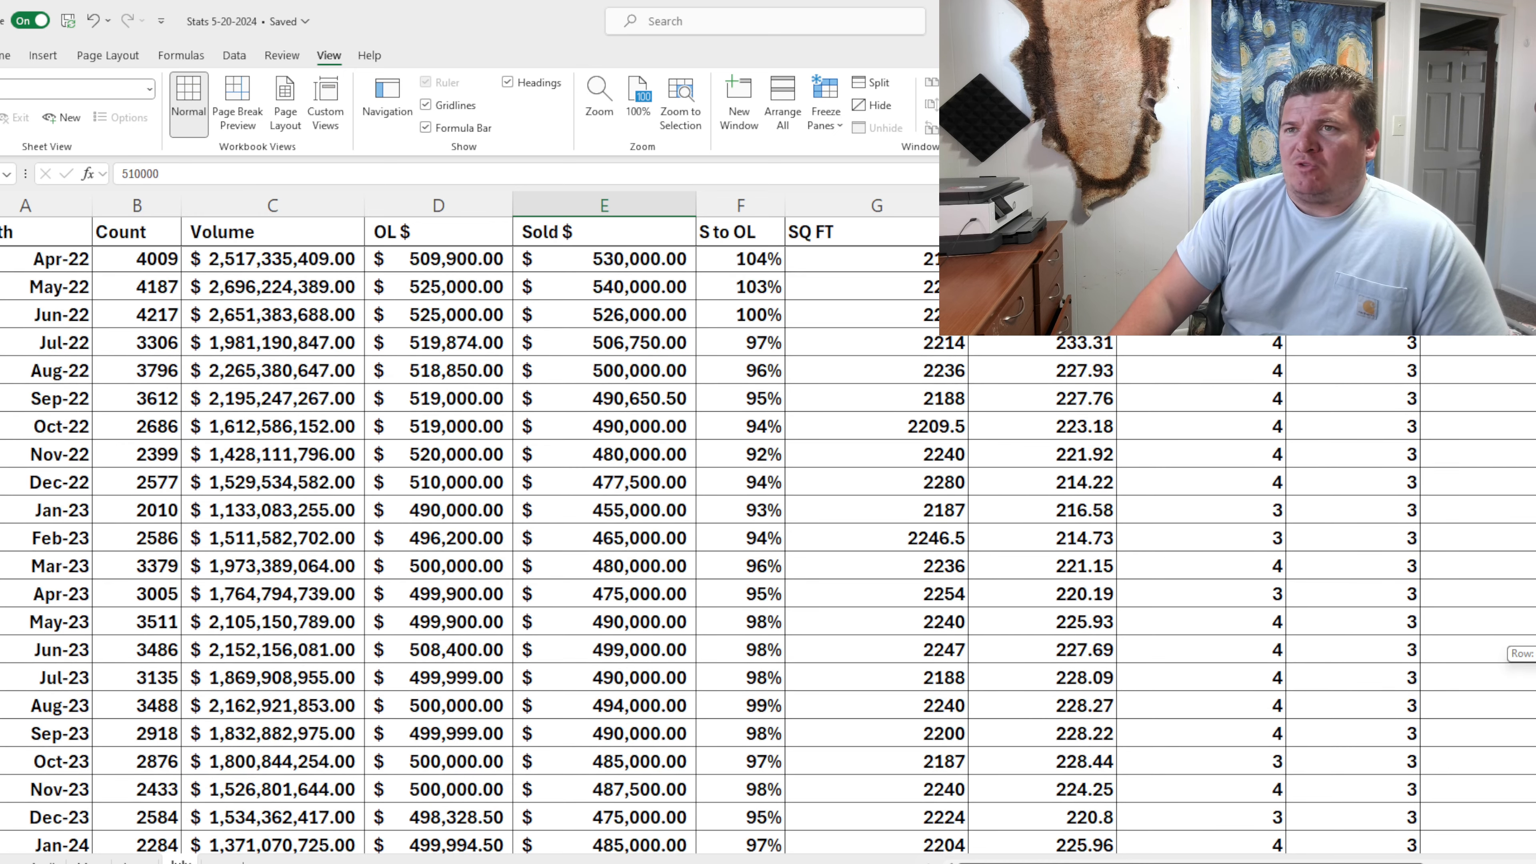
pyautogui.click(619, 286)
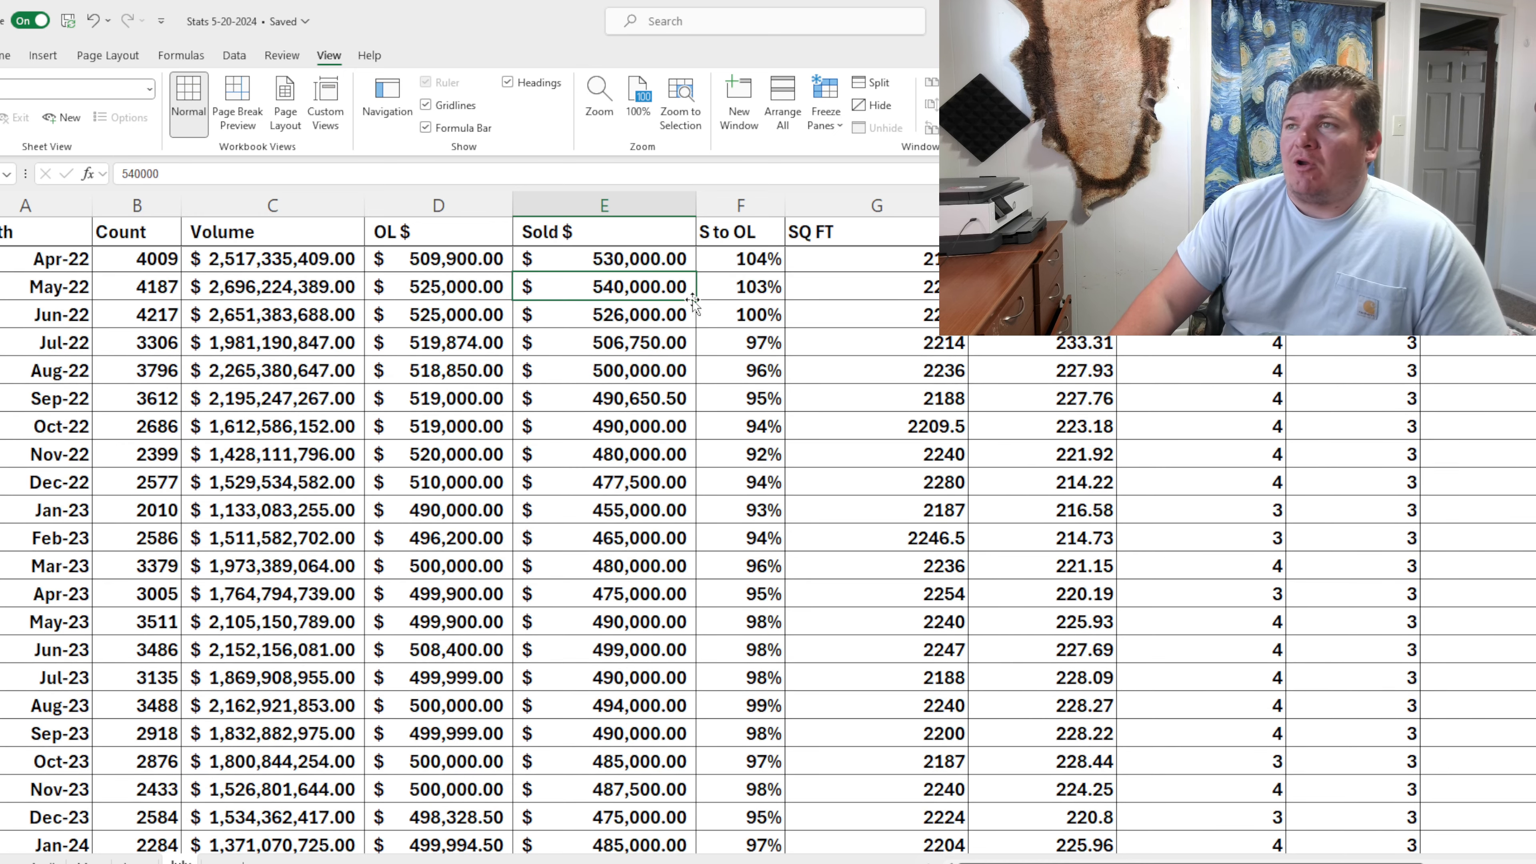
pyautogui.scroll(-3)
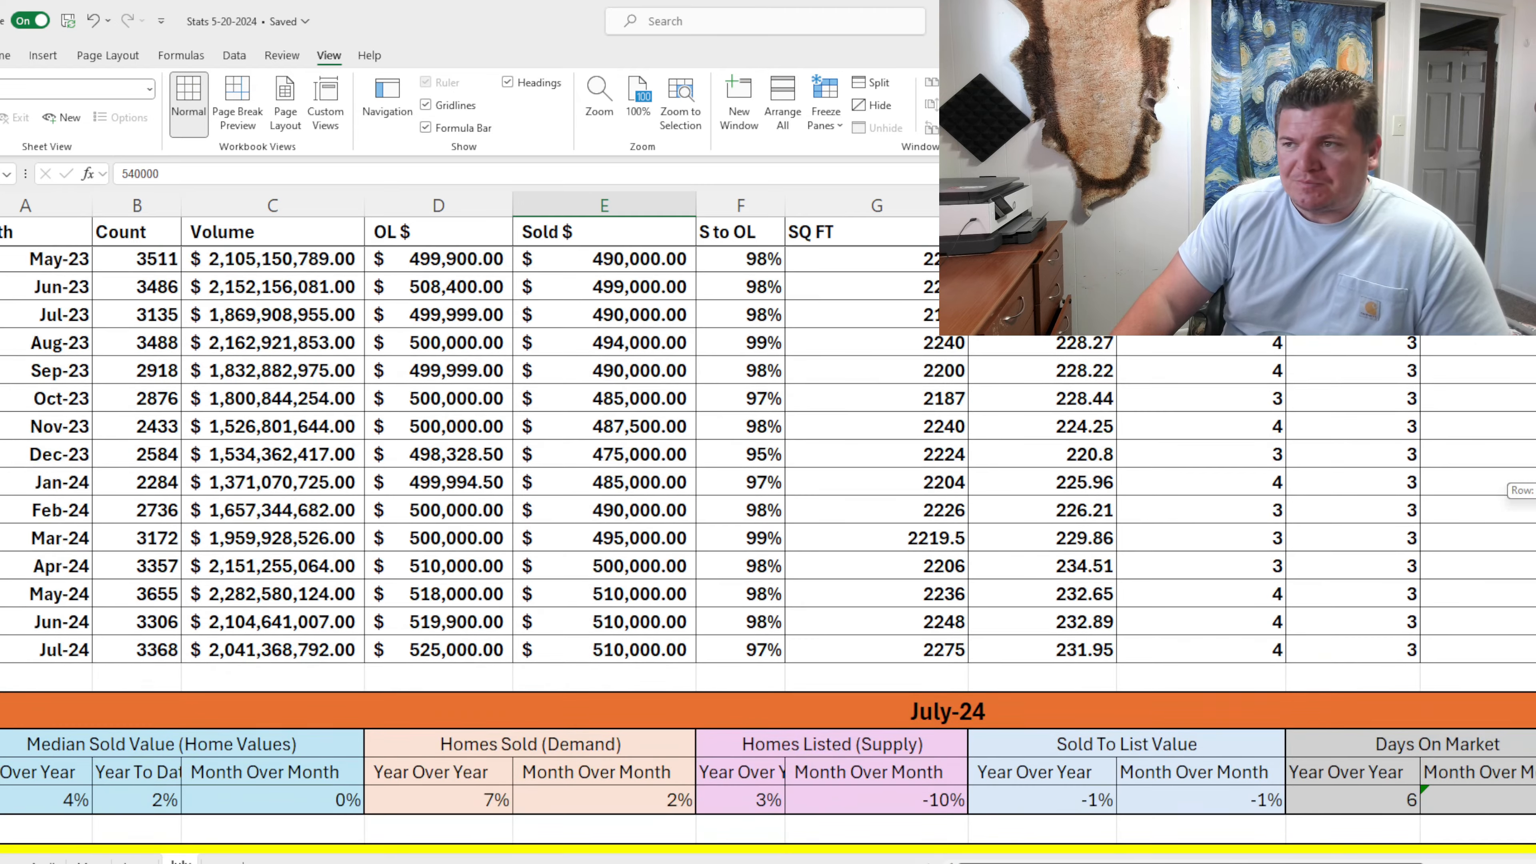
pyautogui.click(591, 651)
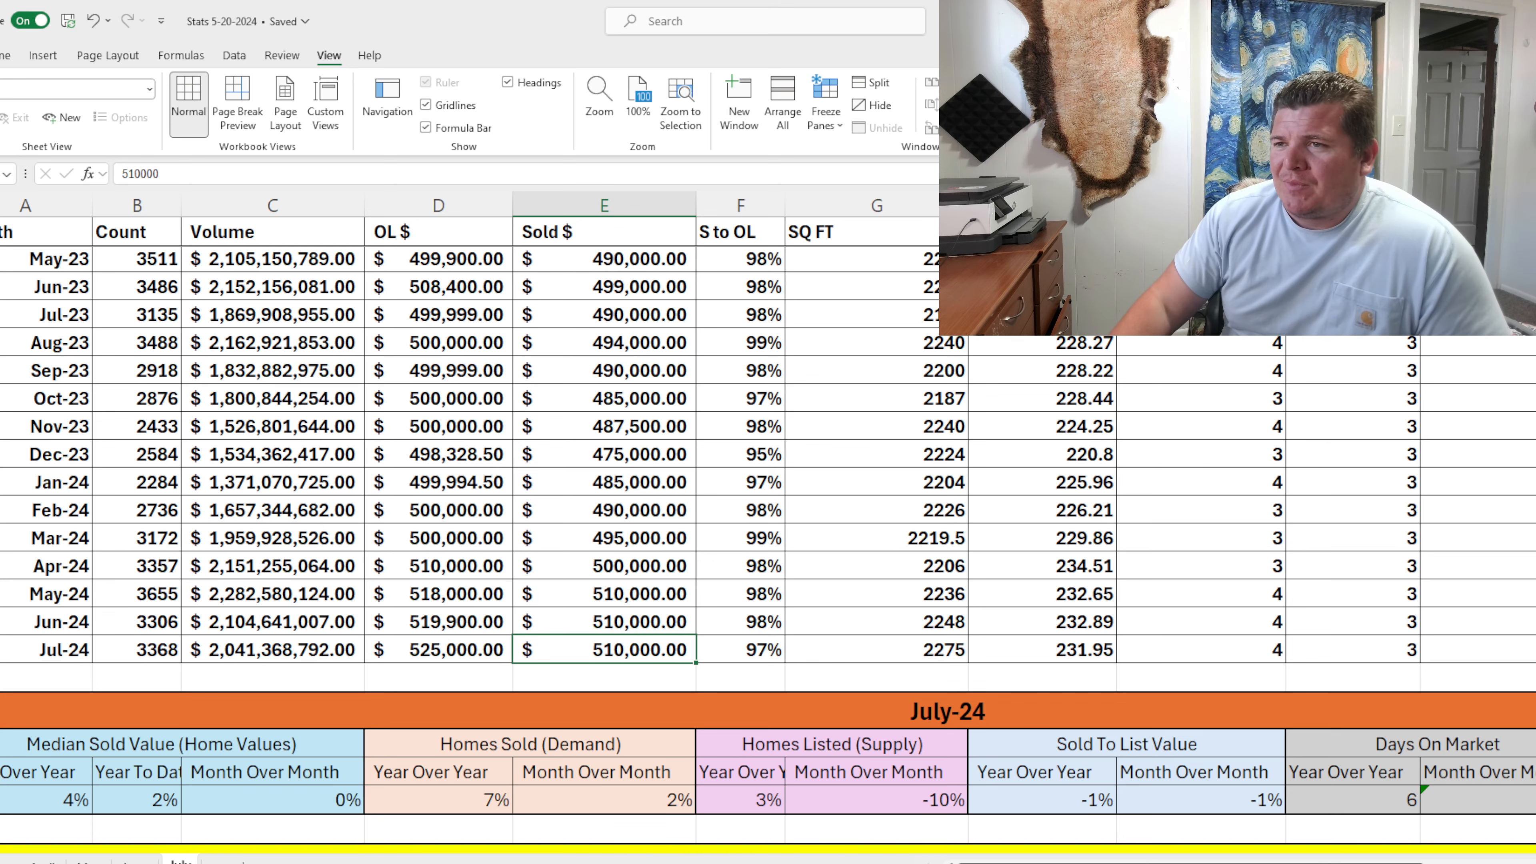
pyautogui.click(457, 654)
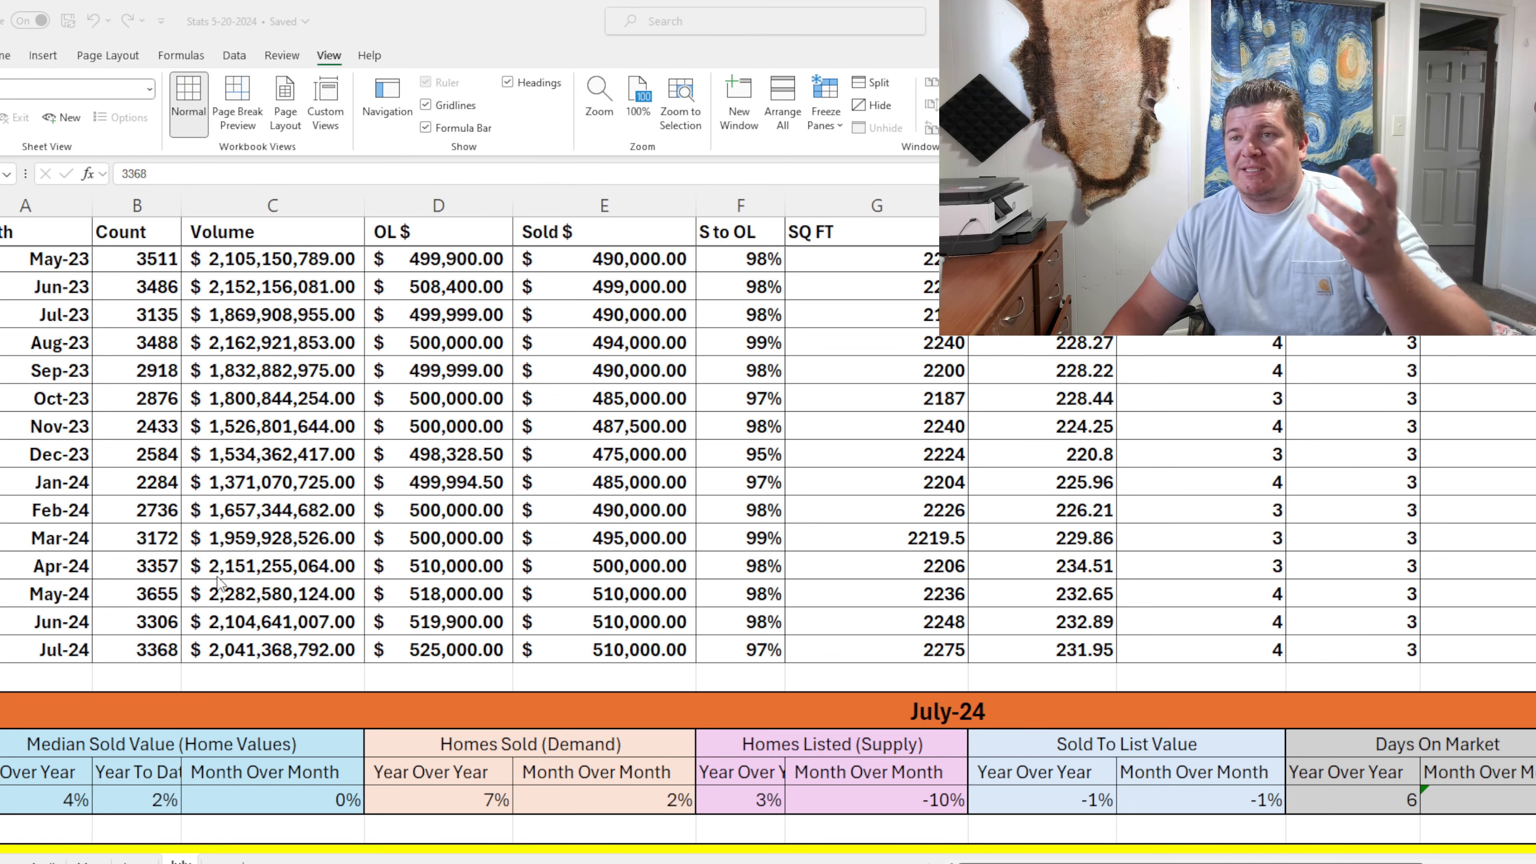
pyautogui.click(48, 649)
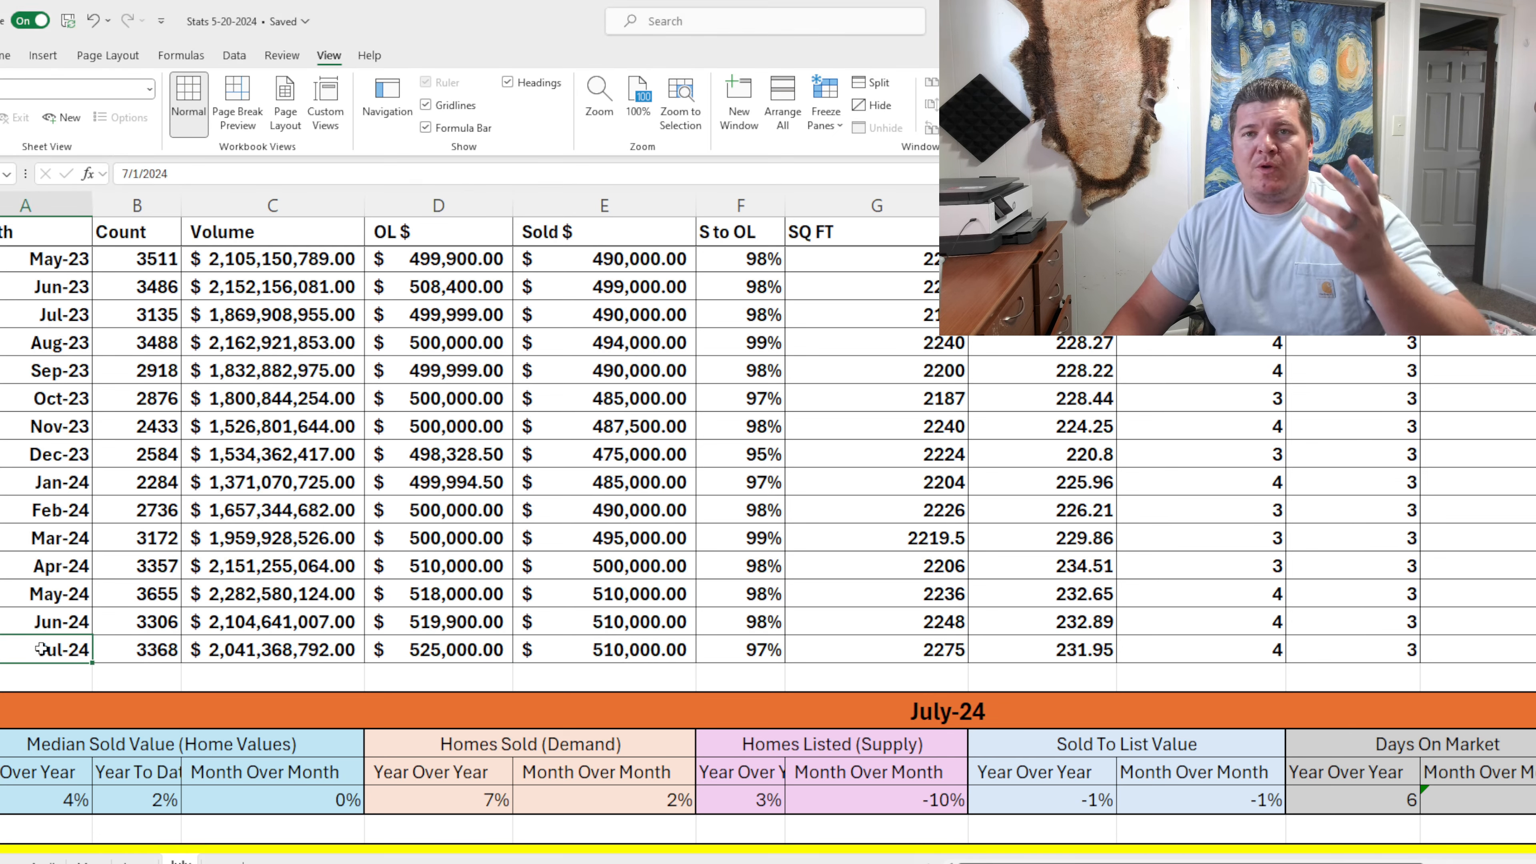
pyautogui.click(148, 660)
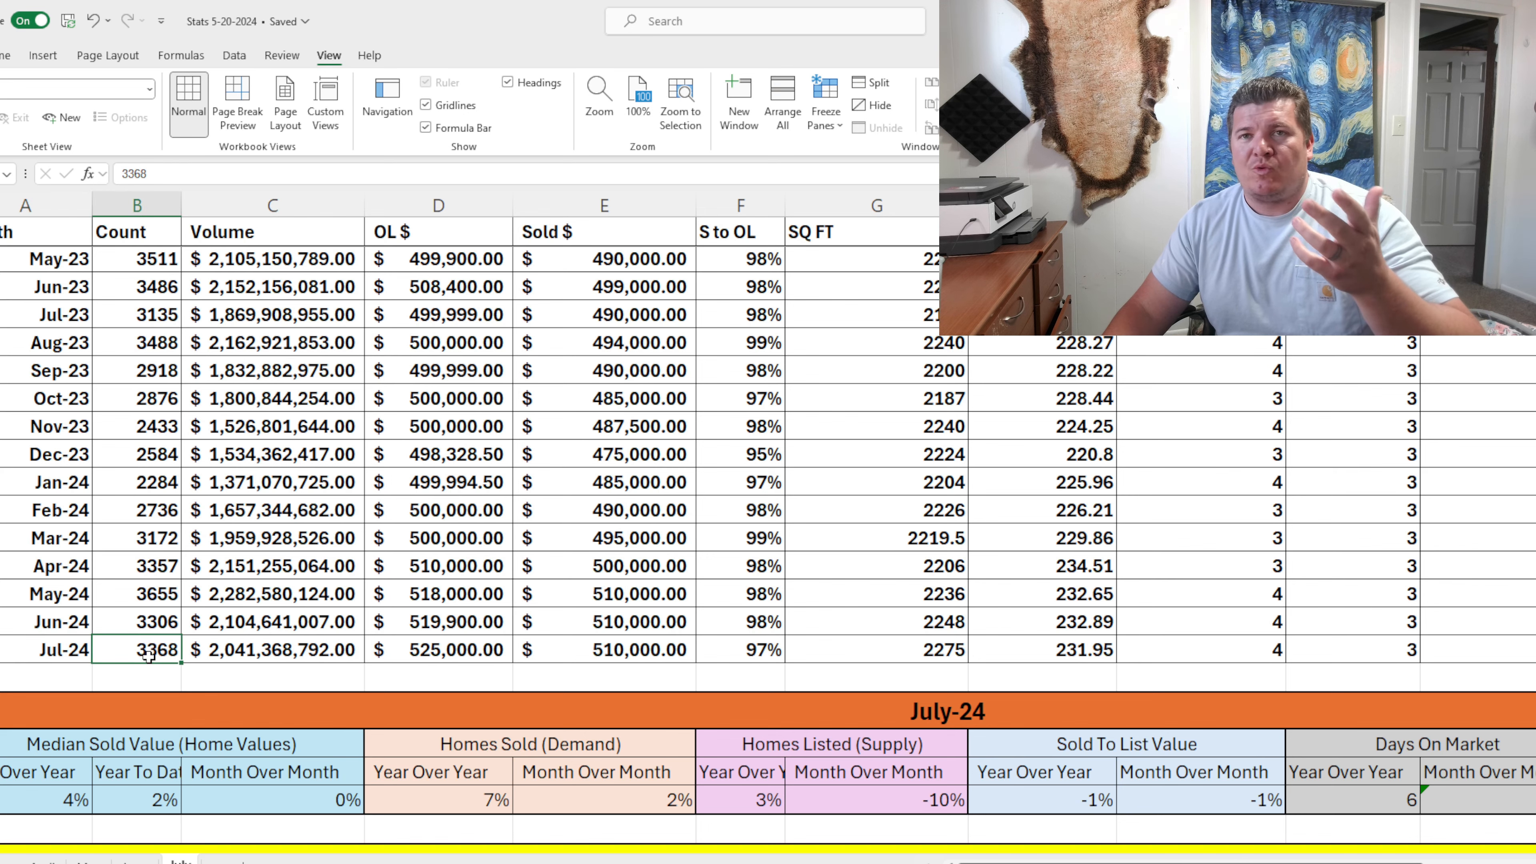
pyautogui.moveTo(127, 584)
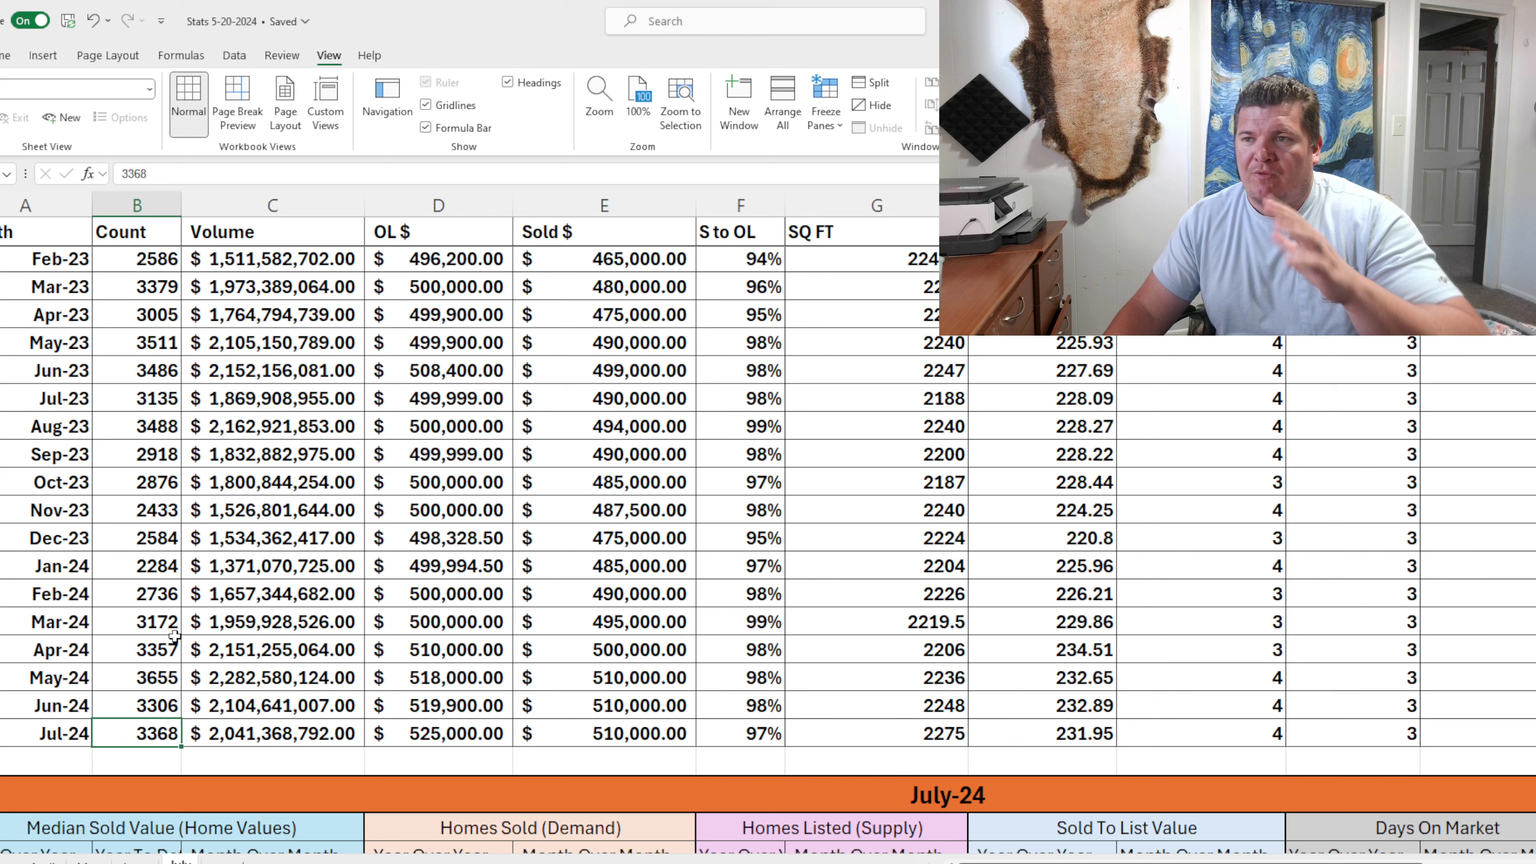
pyautogui.click(156, 703)
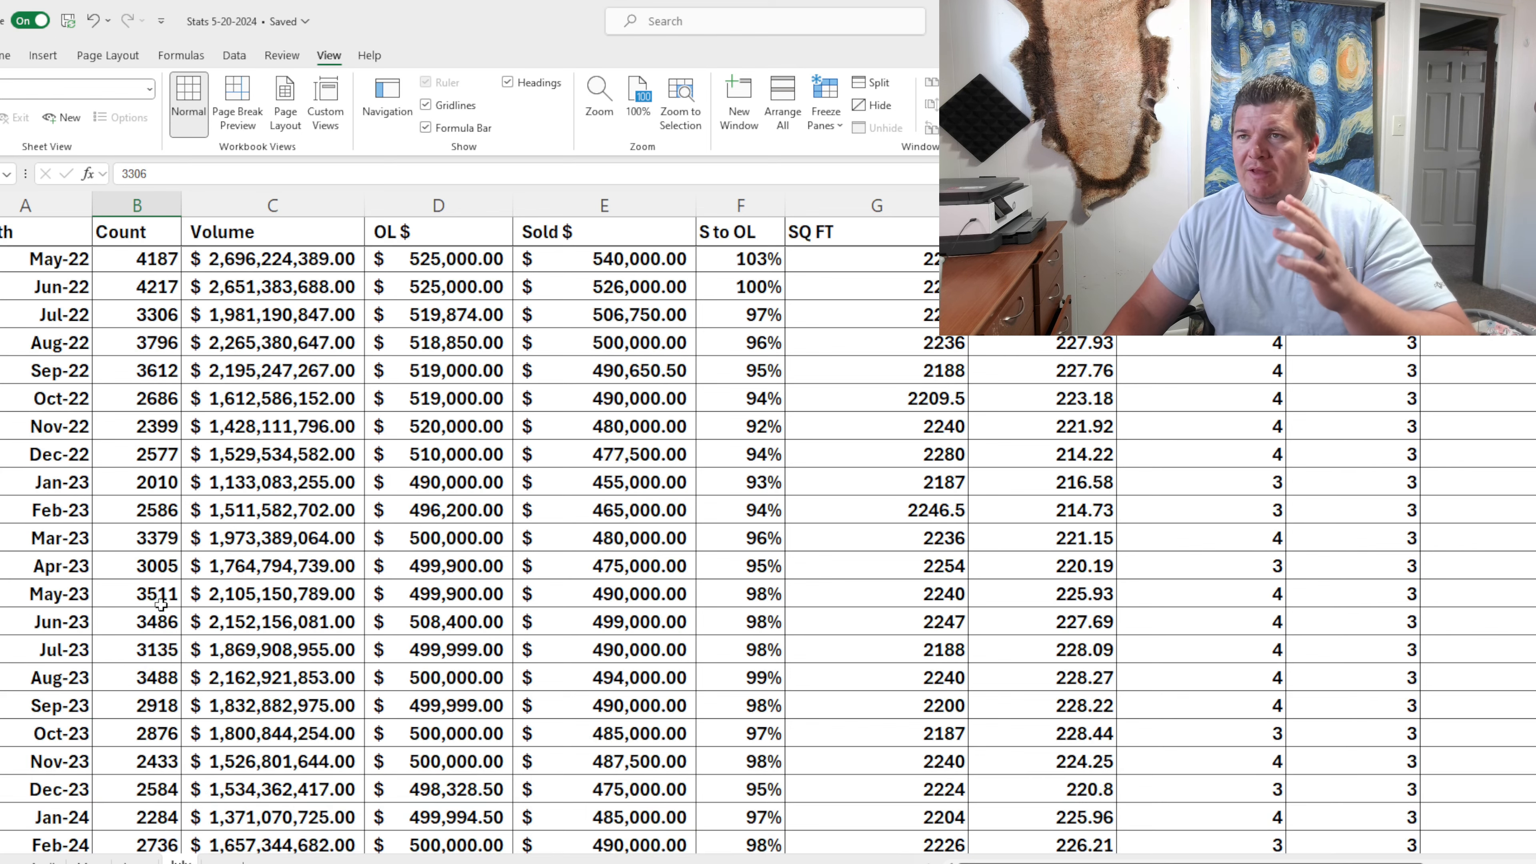
pyautogui.scroll(-3)
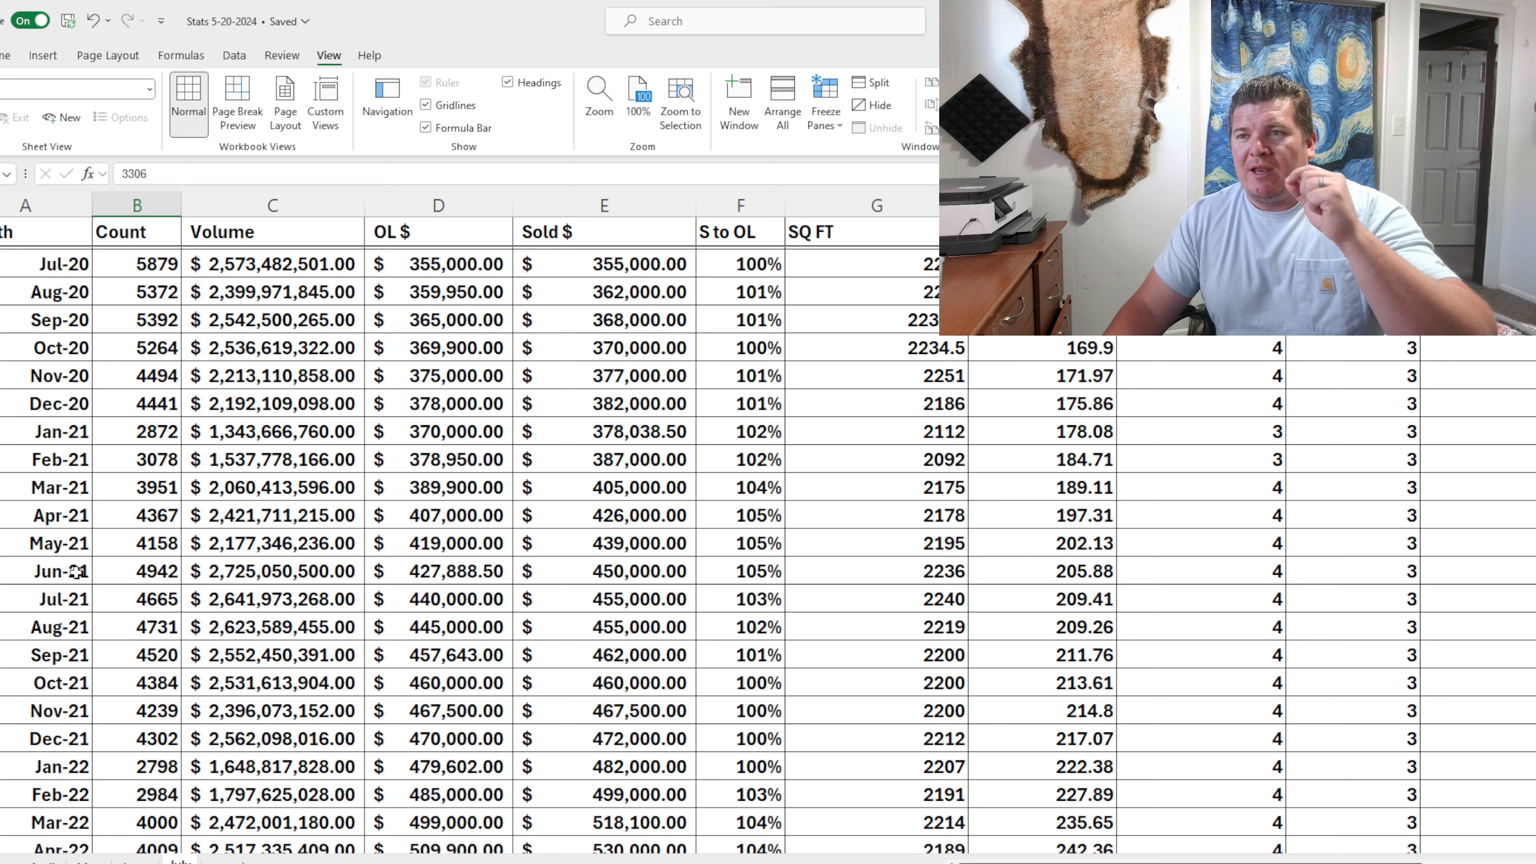
pyautogui.click(136, 600)
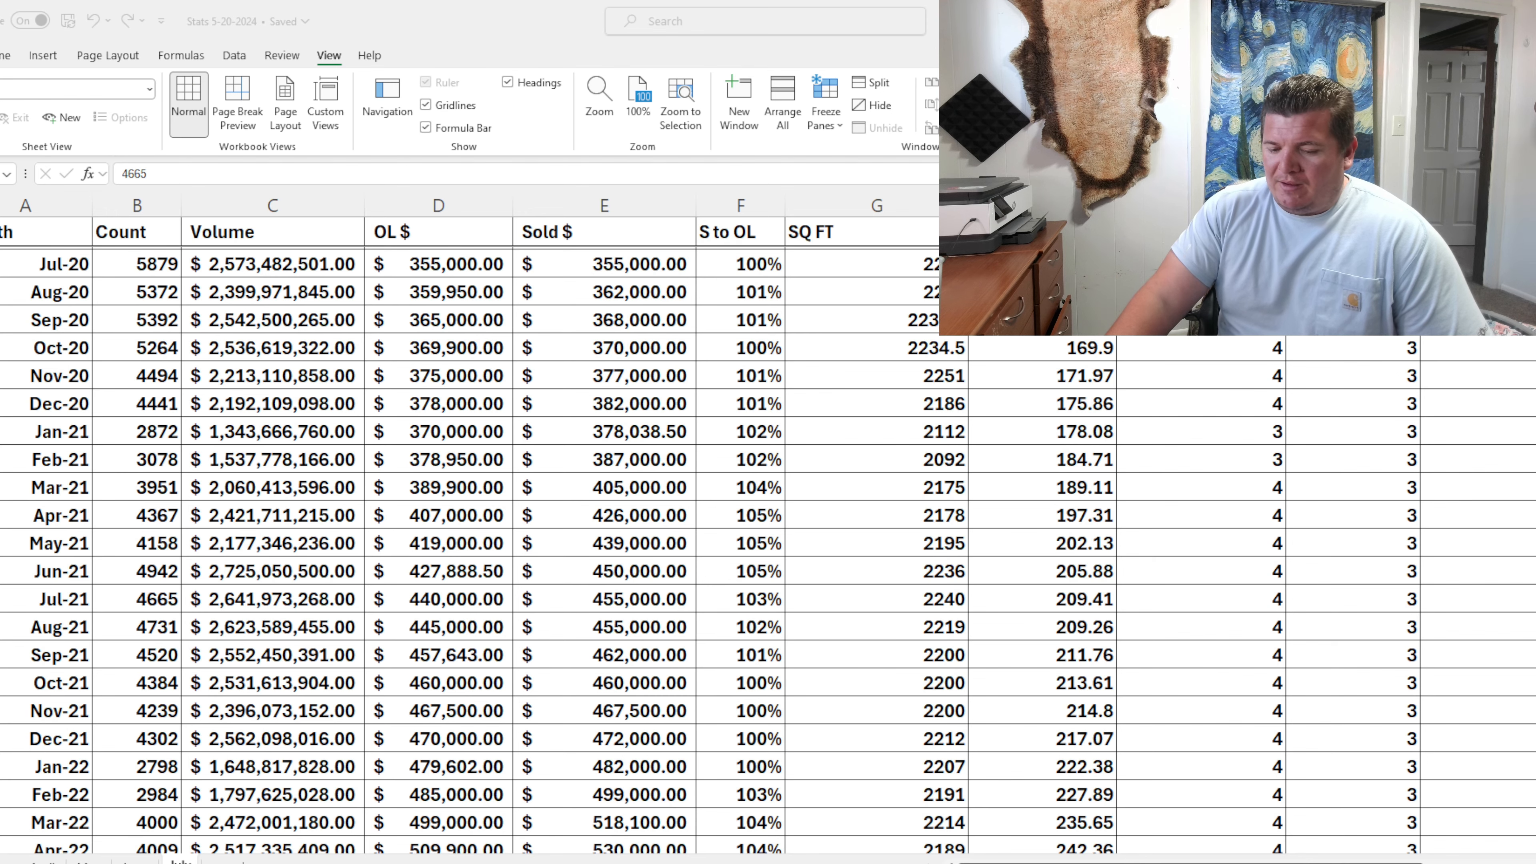
pyautogui.click(136, 599)
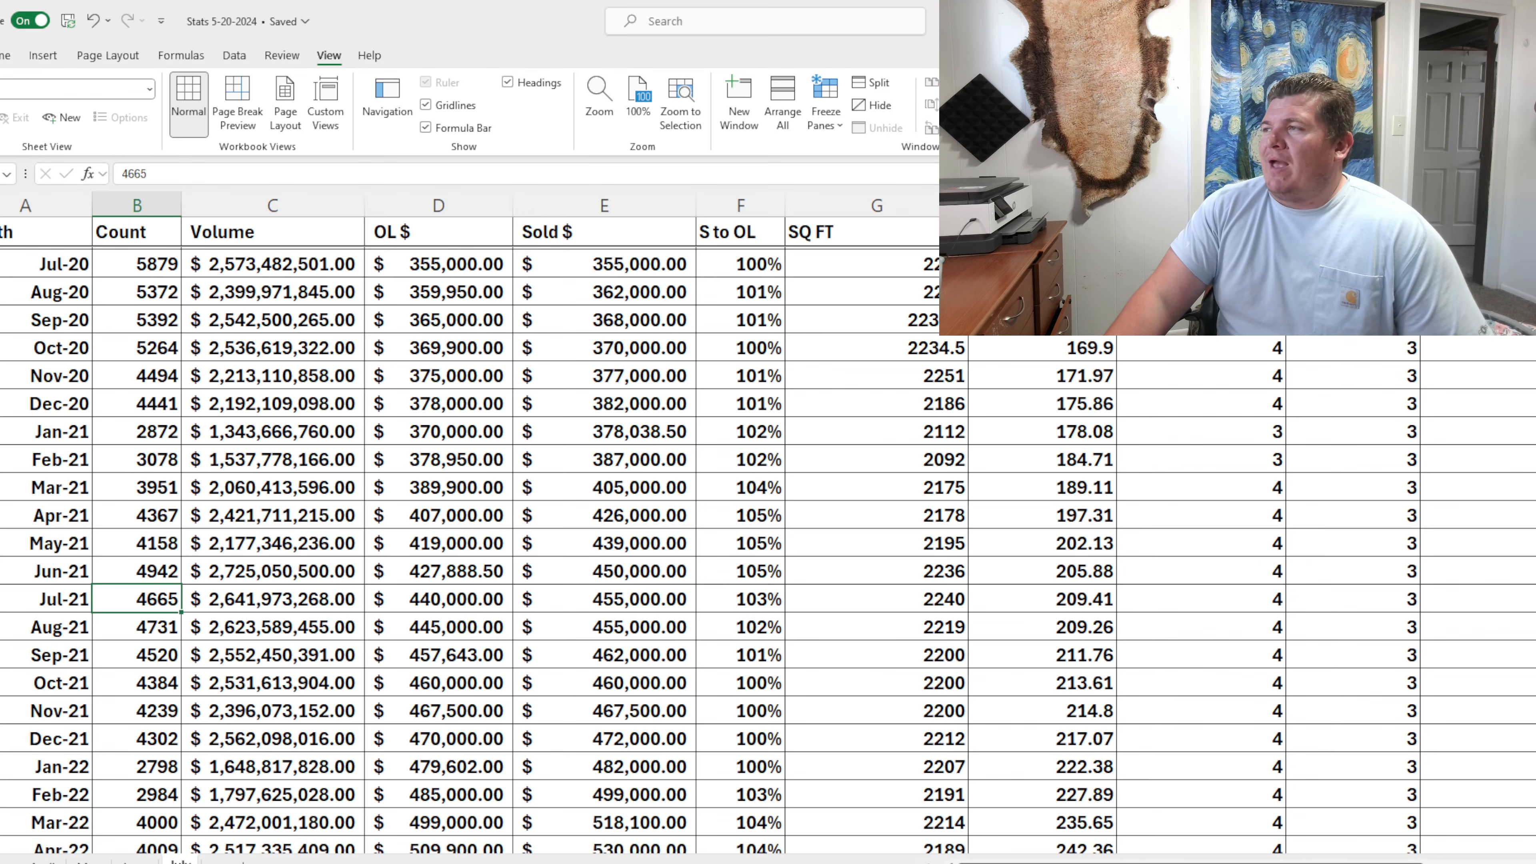
pyautogui.scroll(-3)
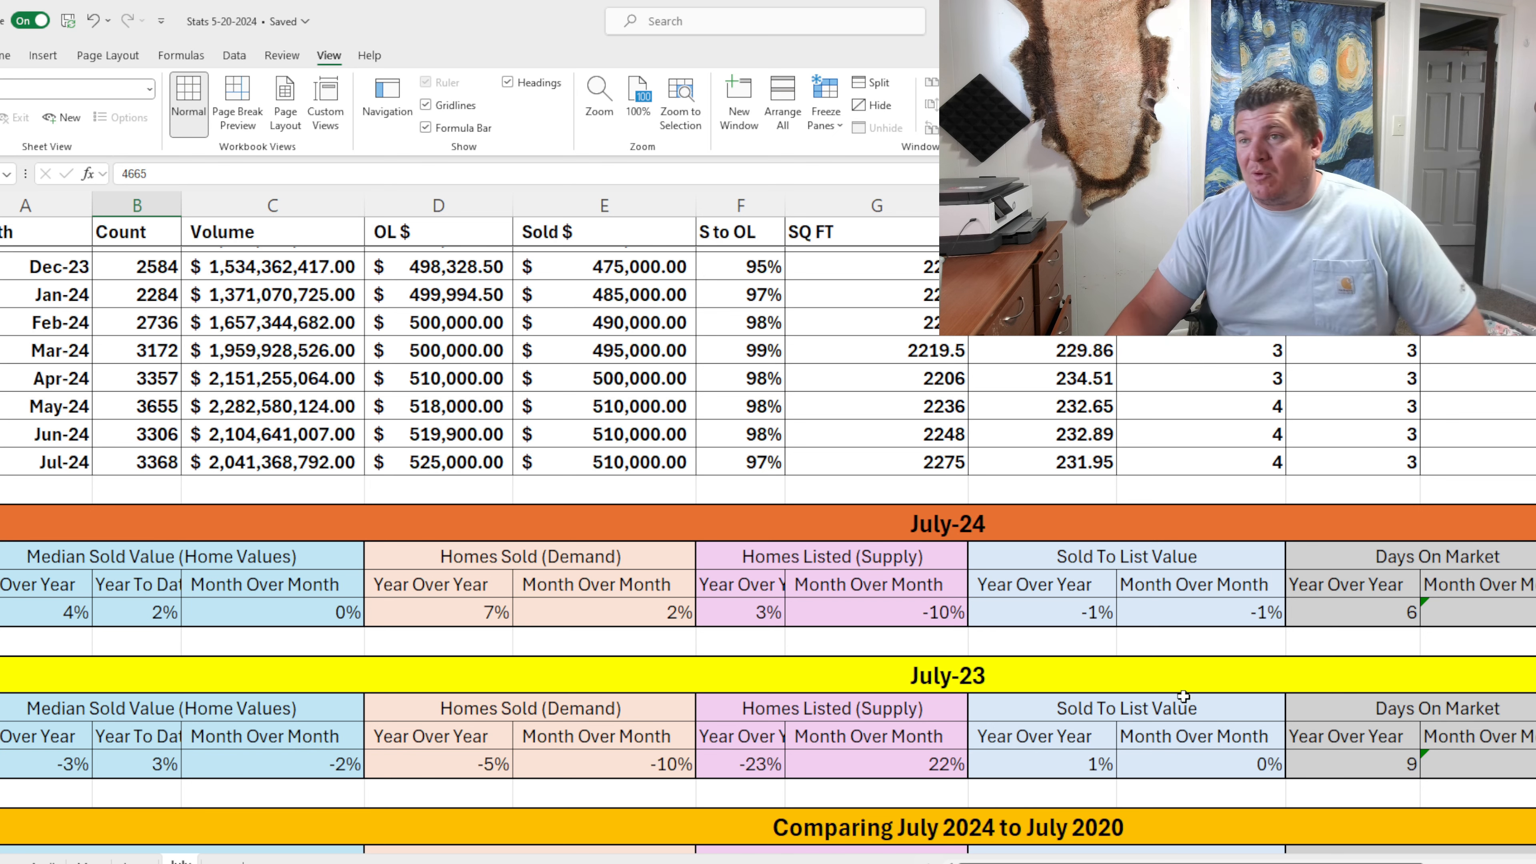
pyautogui.moveTo(565, 682)
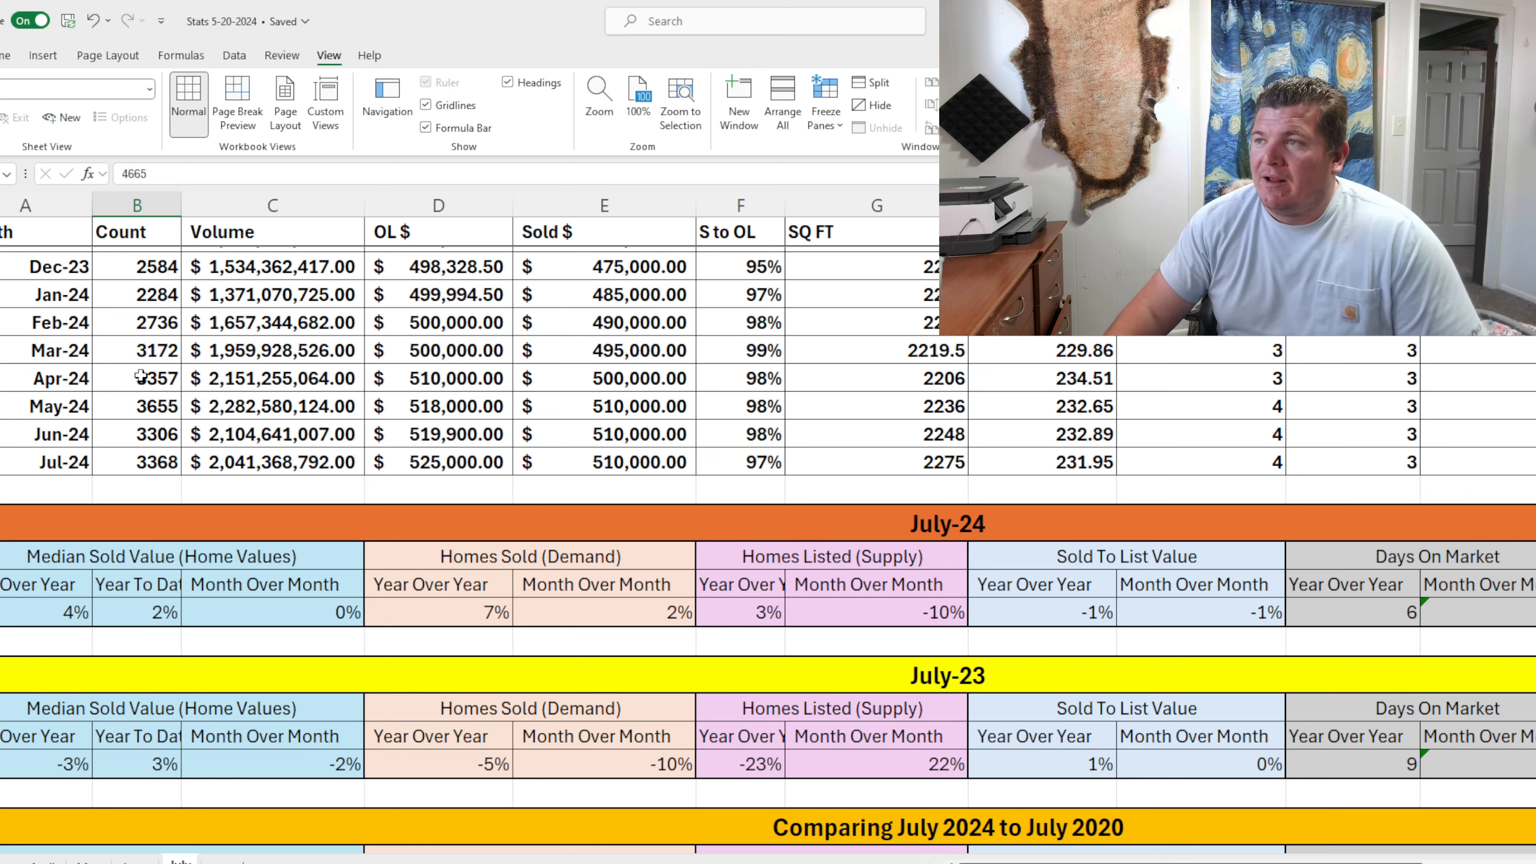
pyautogui.click(760, 462)
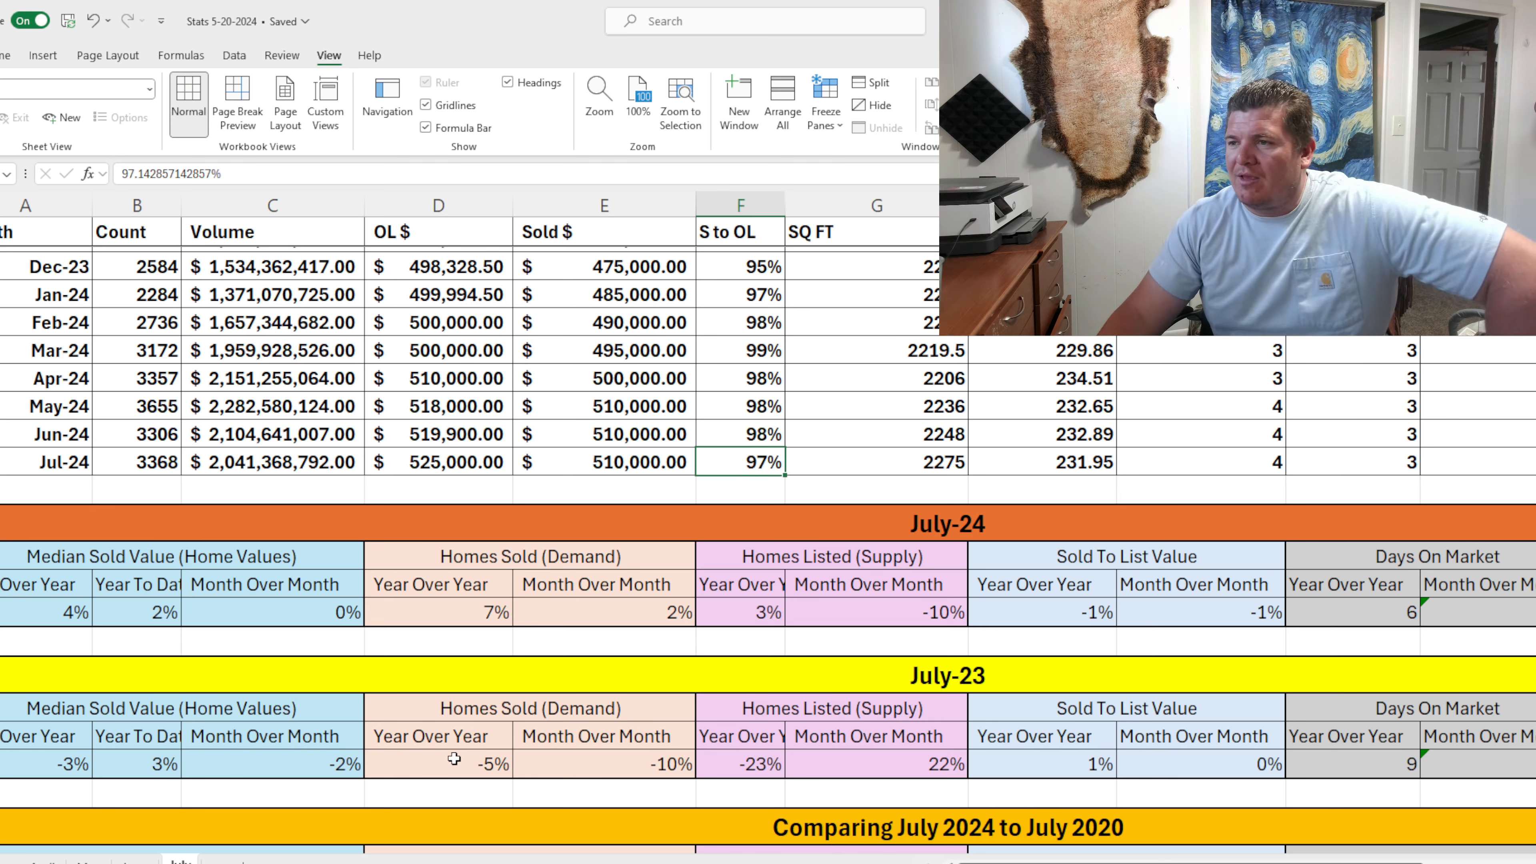
pyautogui.hscroll(3)
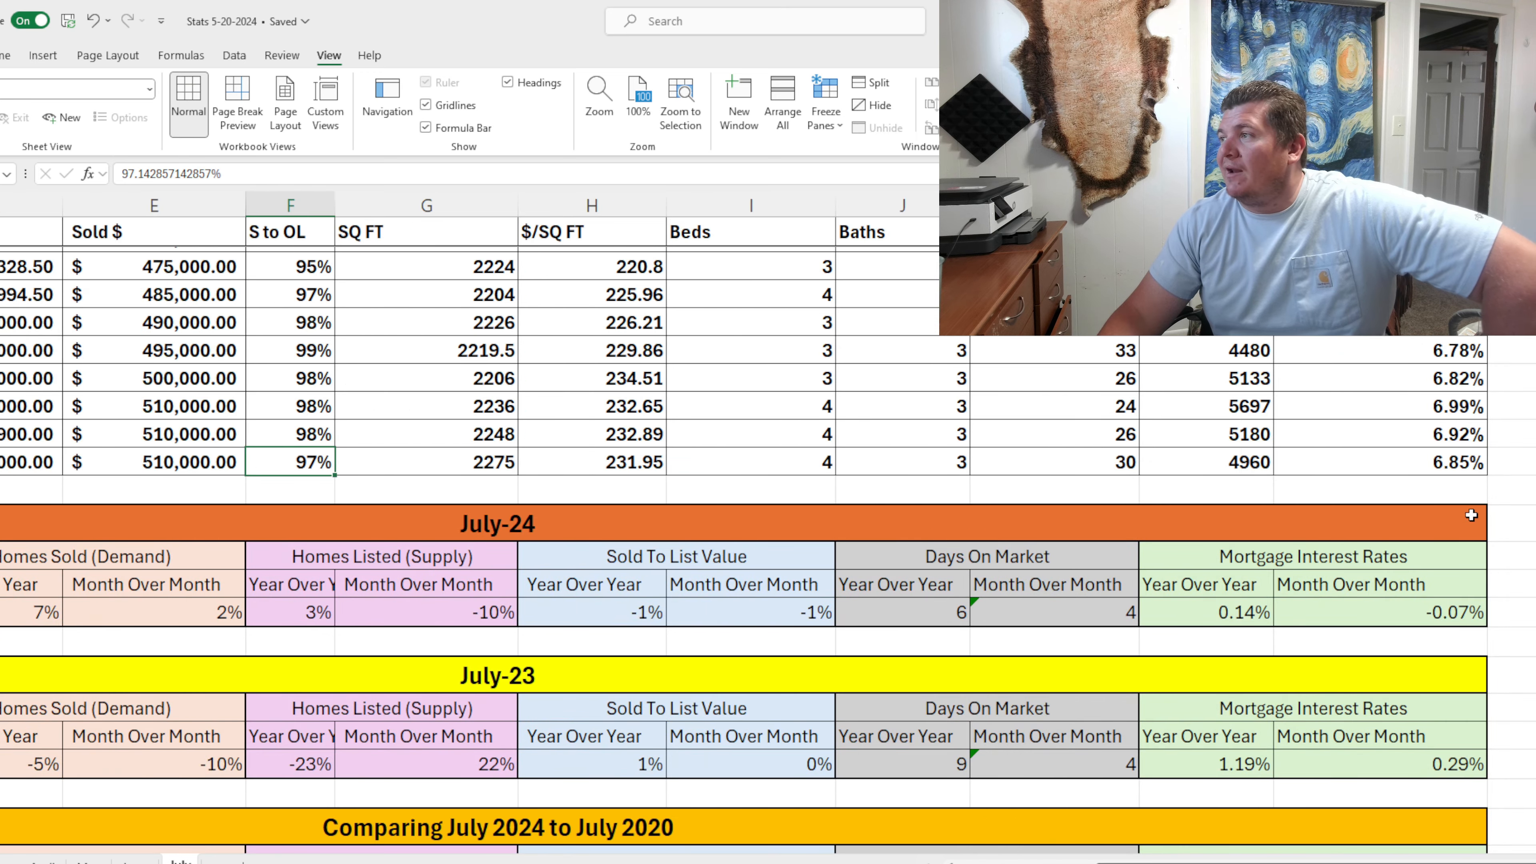
pyautogui.click(1207, 462)
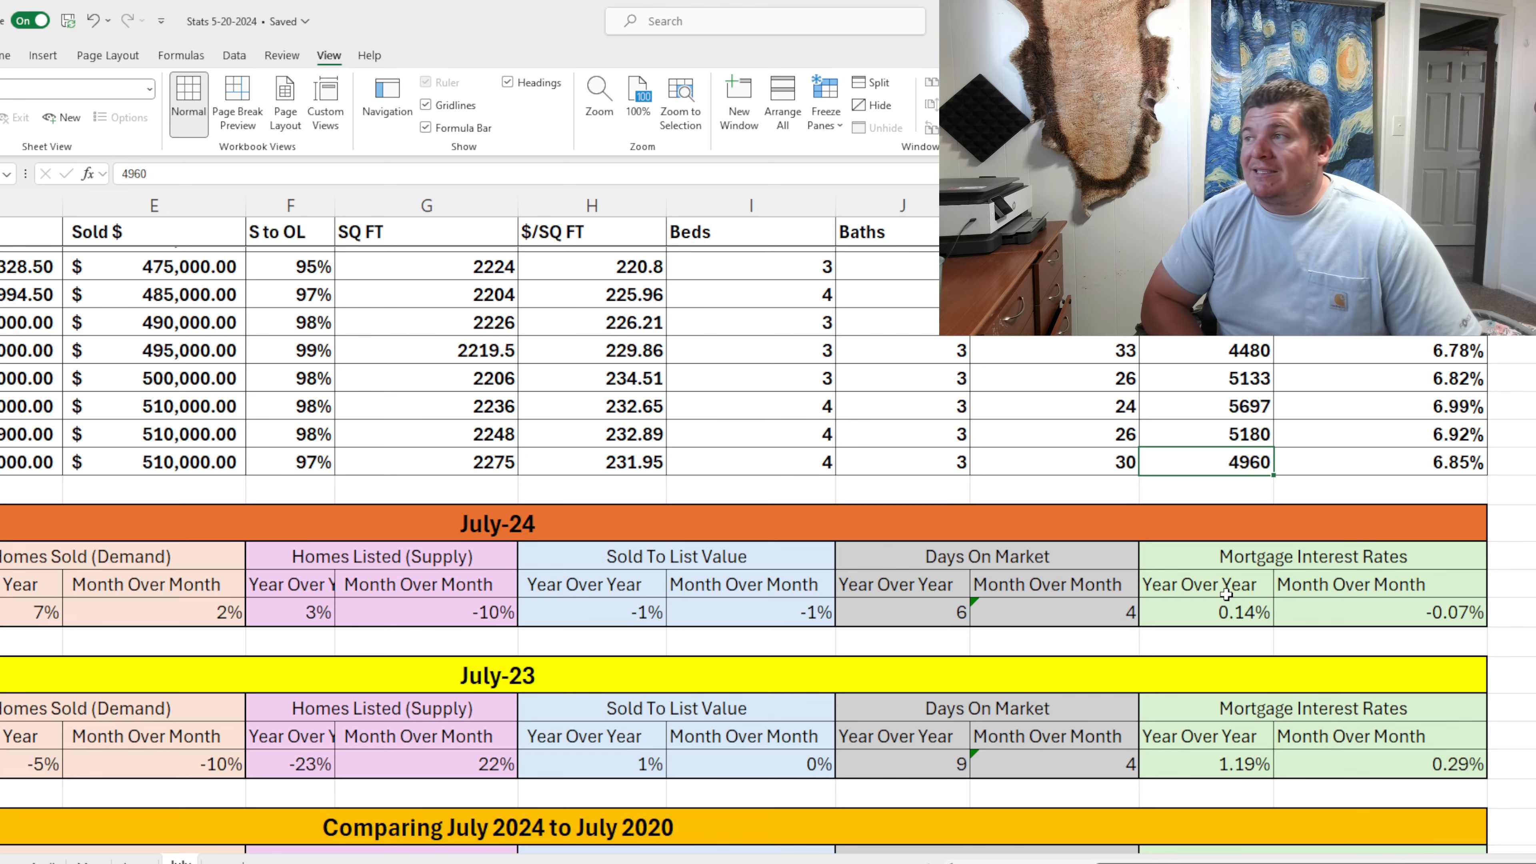
pyautogui.moveTo(1196, 602)
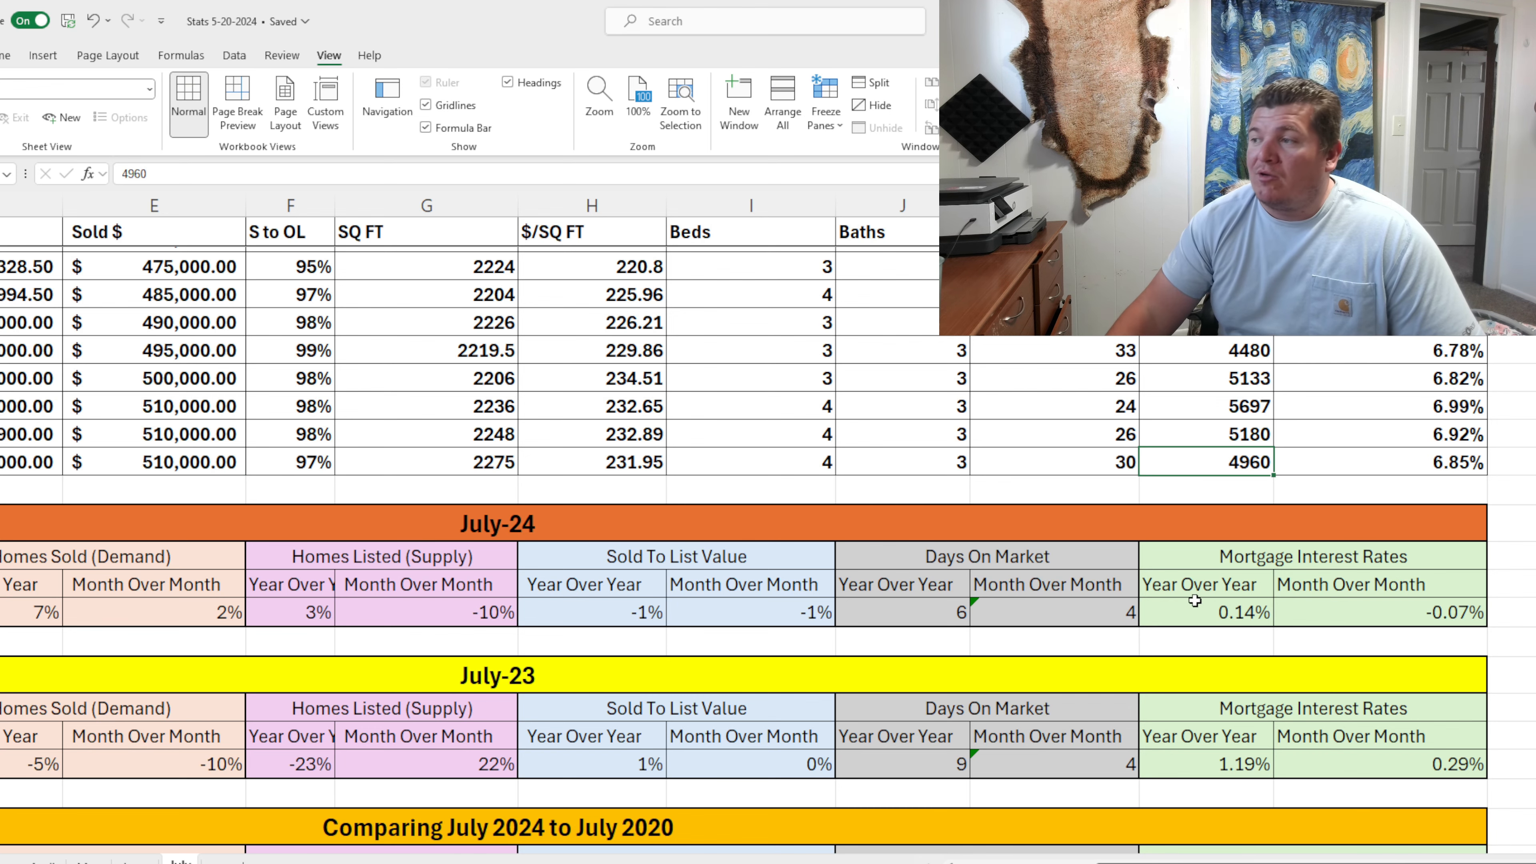
pyautogui.hscroll(-3)
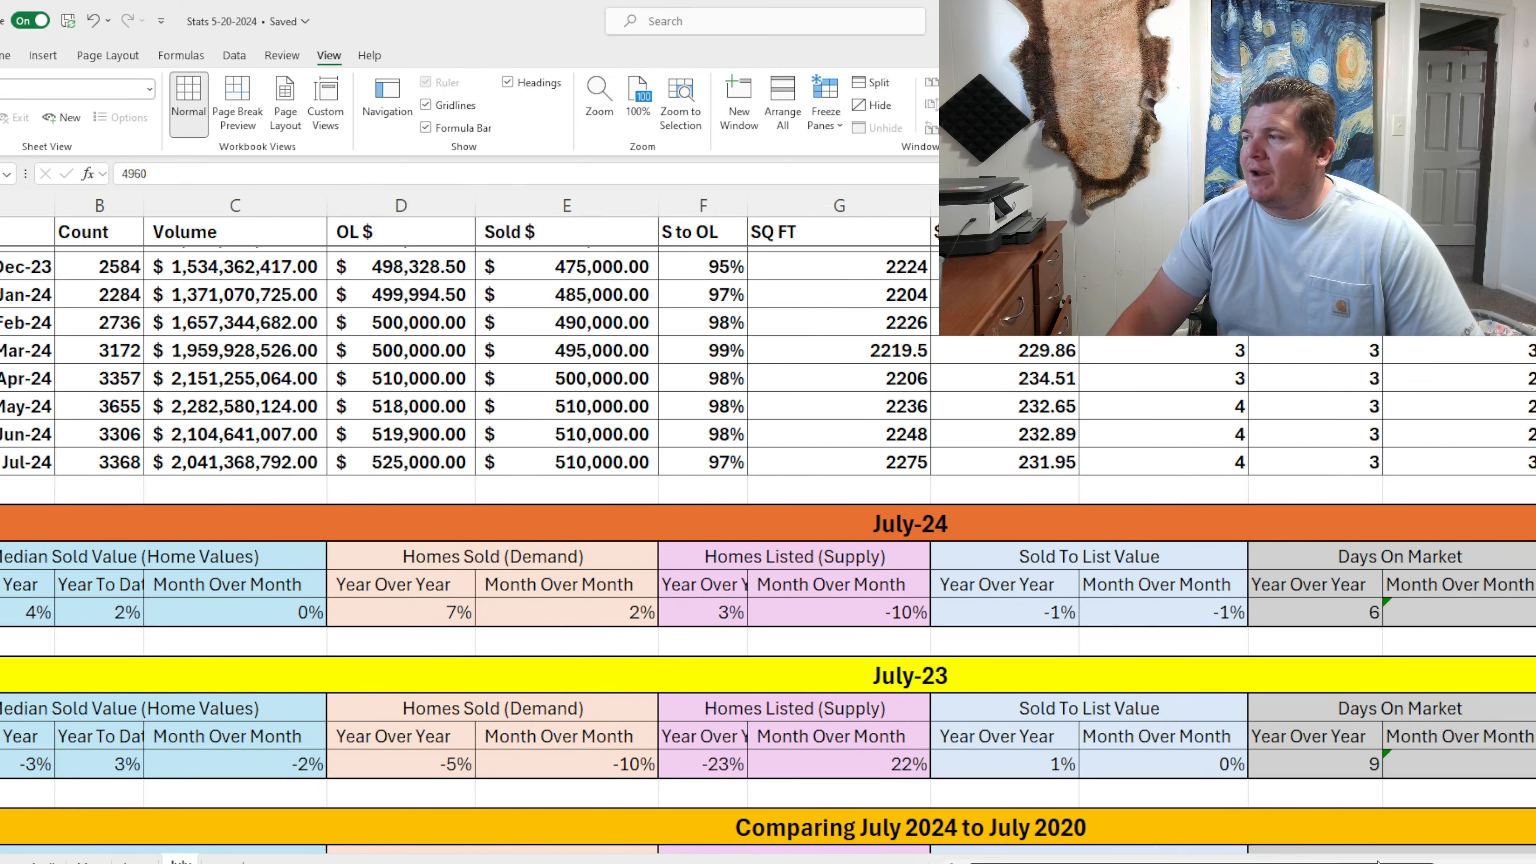
pyautogui.scroll(-3)
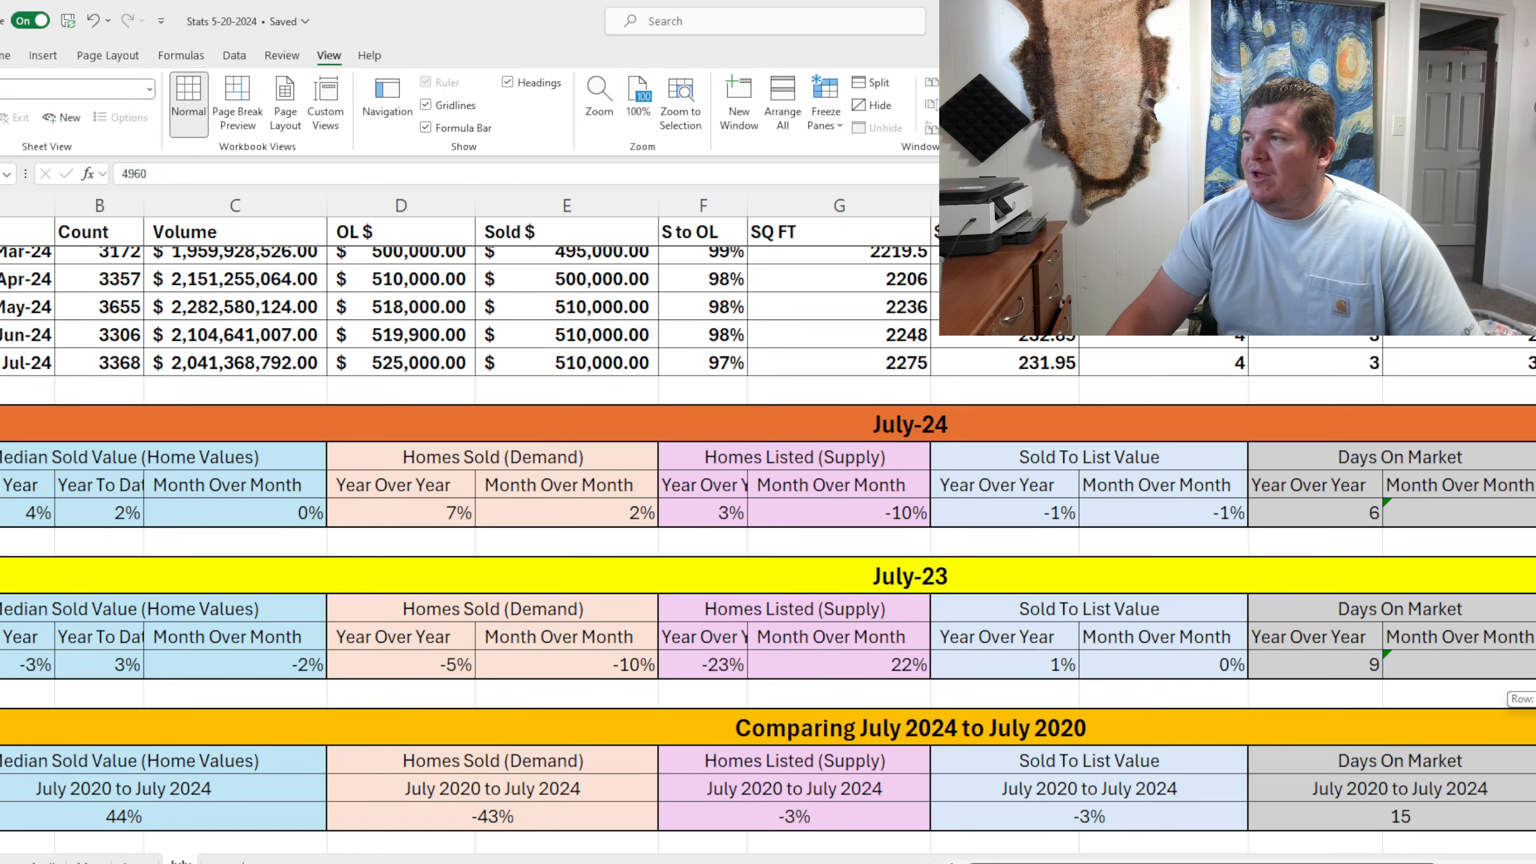
pyautogui.hscroll(3)
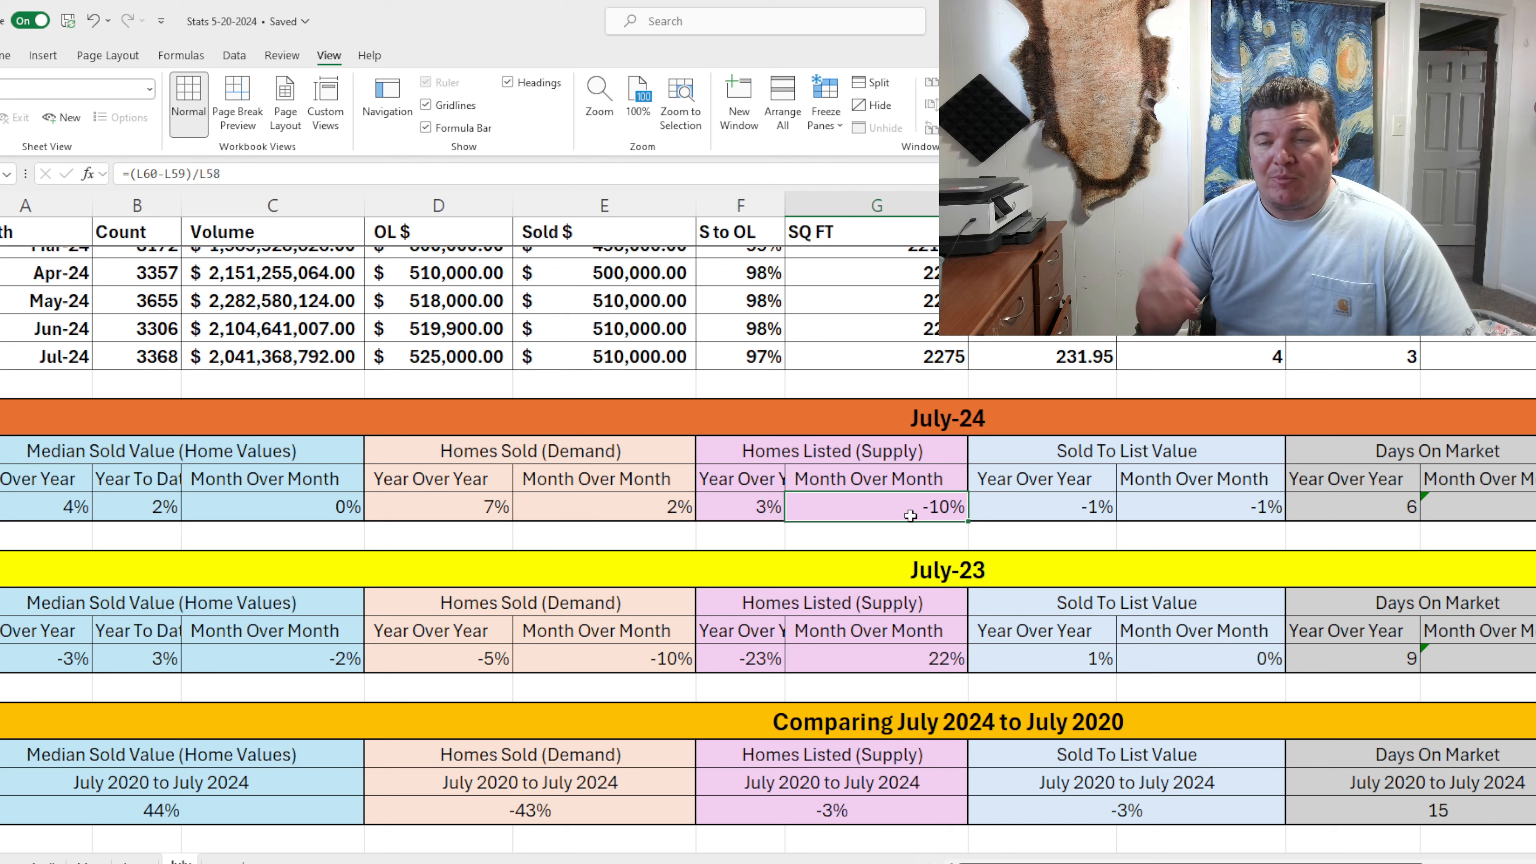
pyautogui.moveTo(496, 468)
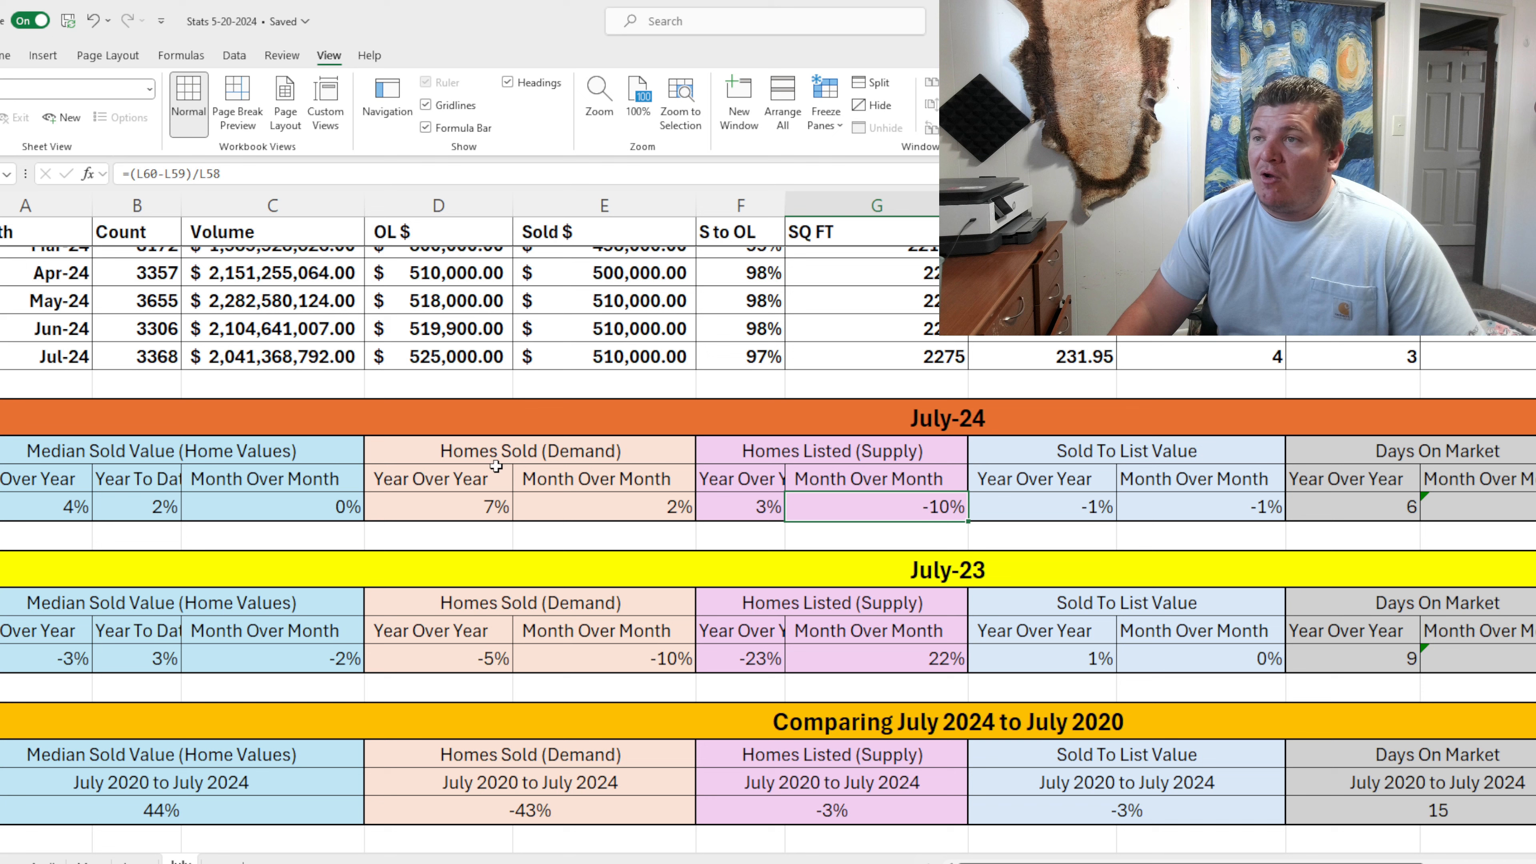
pyautogui.click(461, 513)
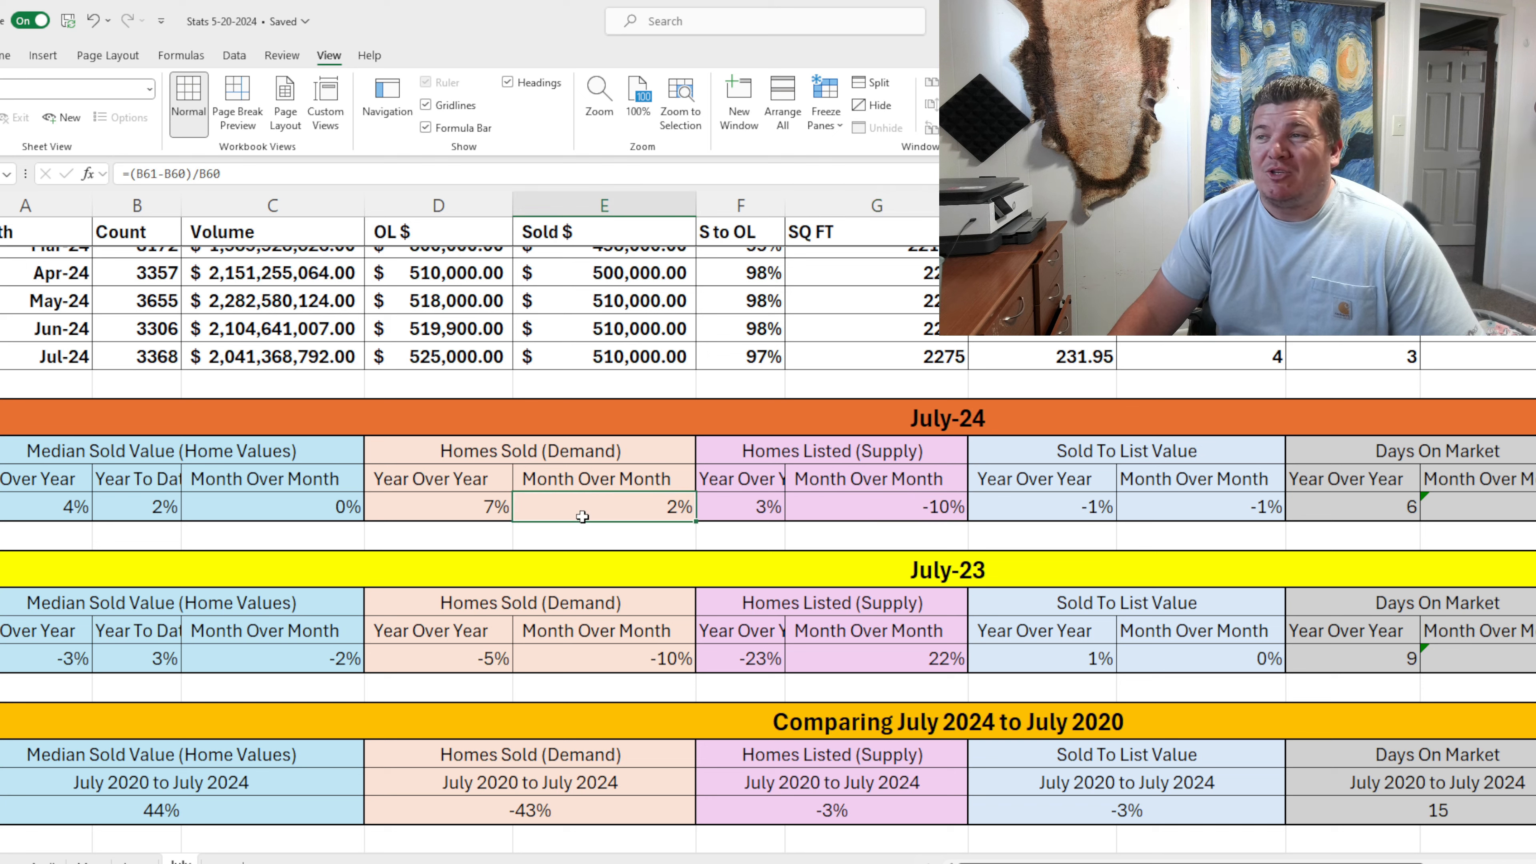
pyautogui.moveTo(751, 480)
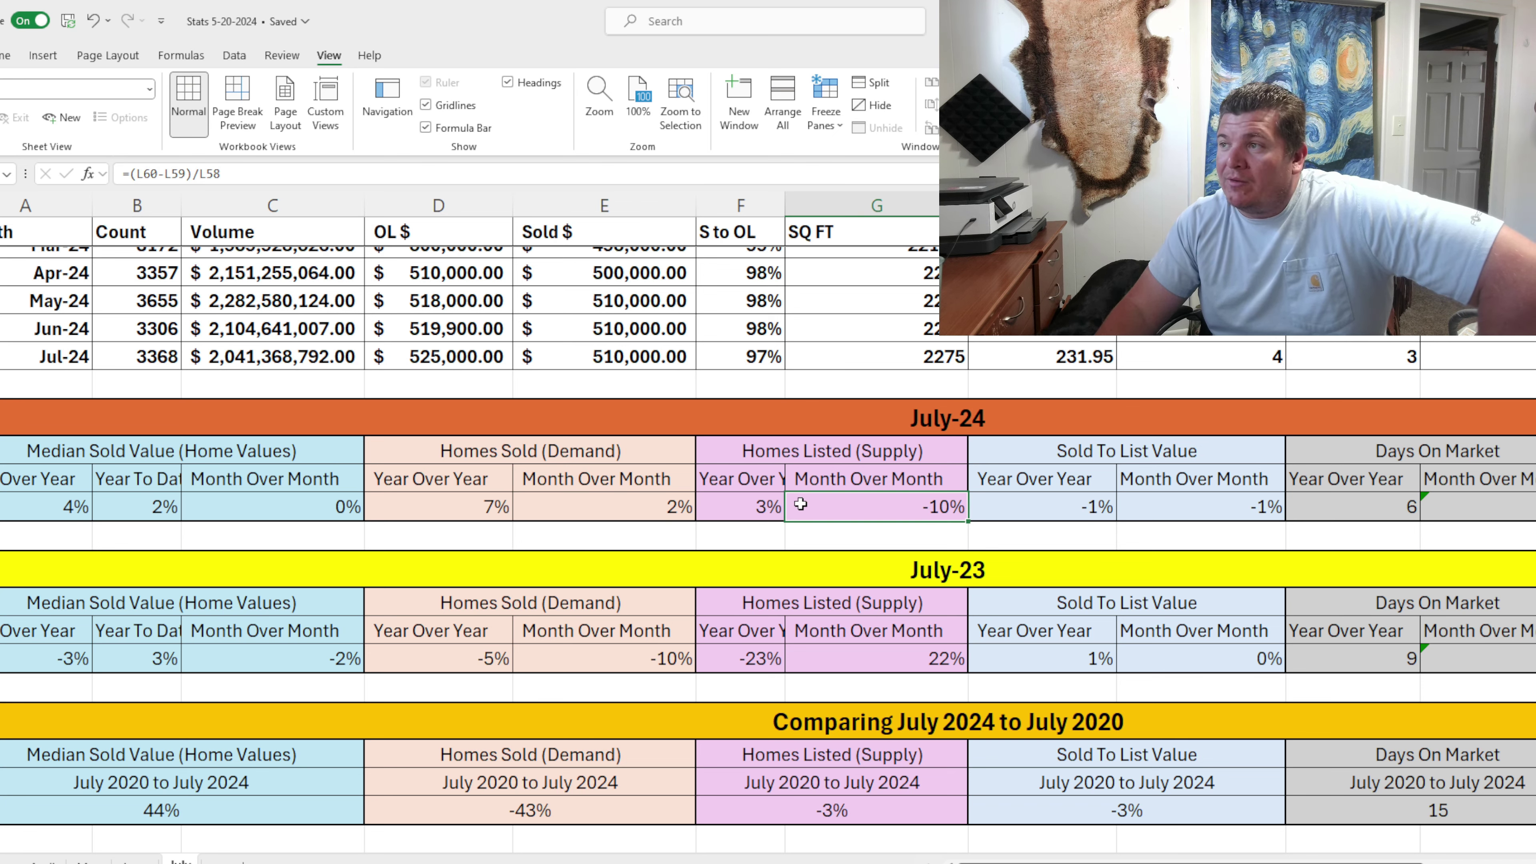
pyautogui.click(610, 507)
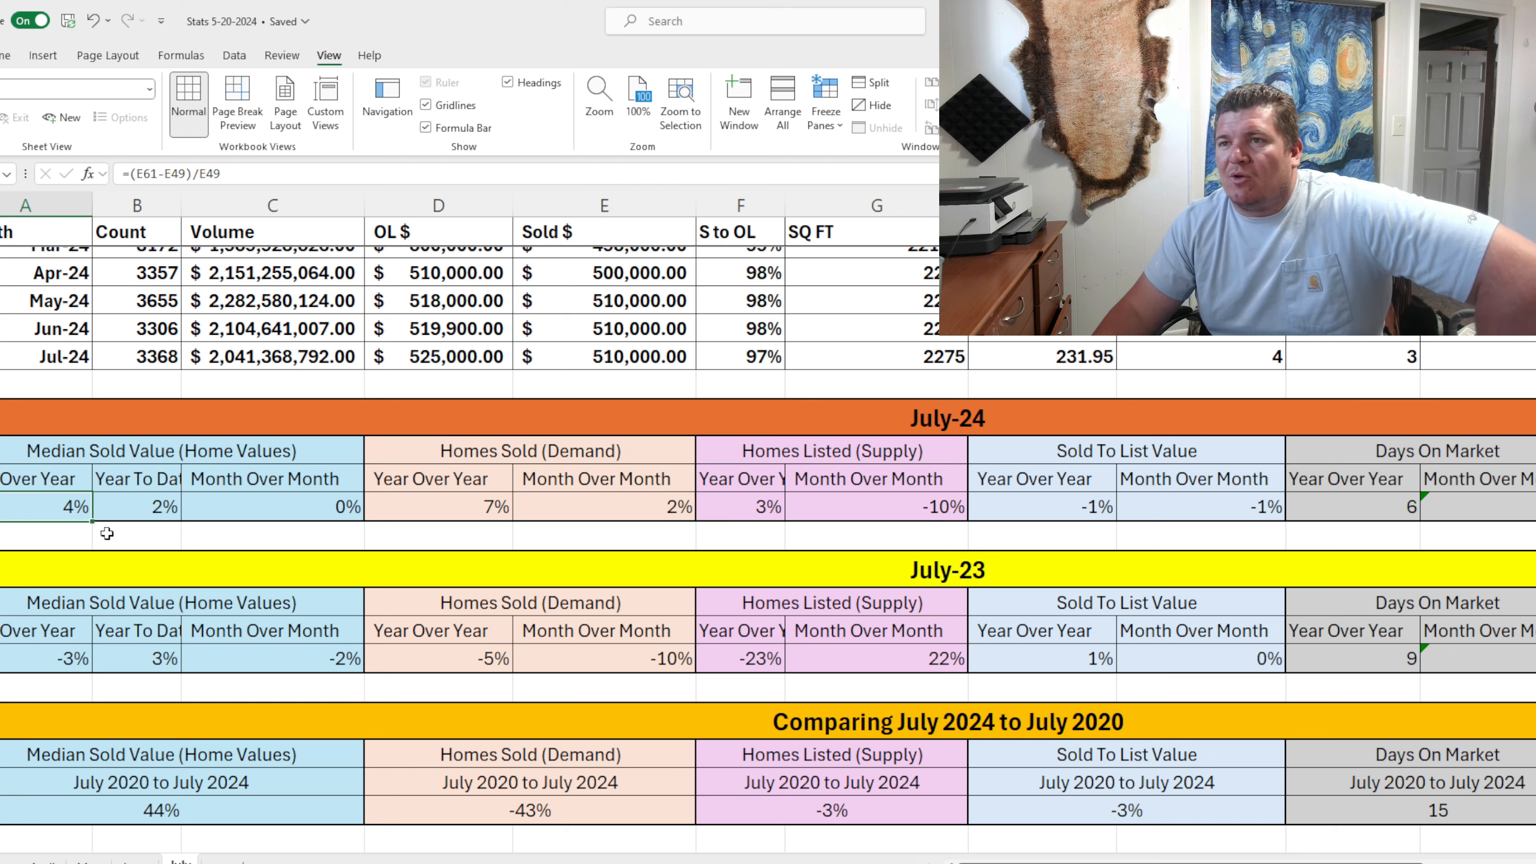
pyautogui.click(138, 507)
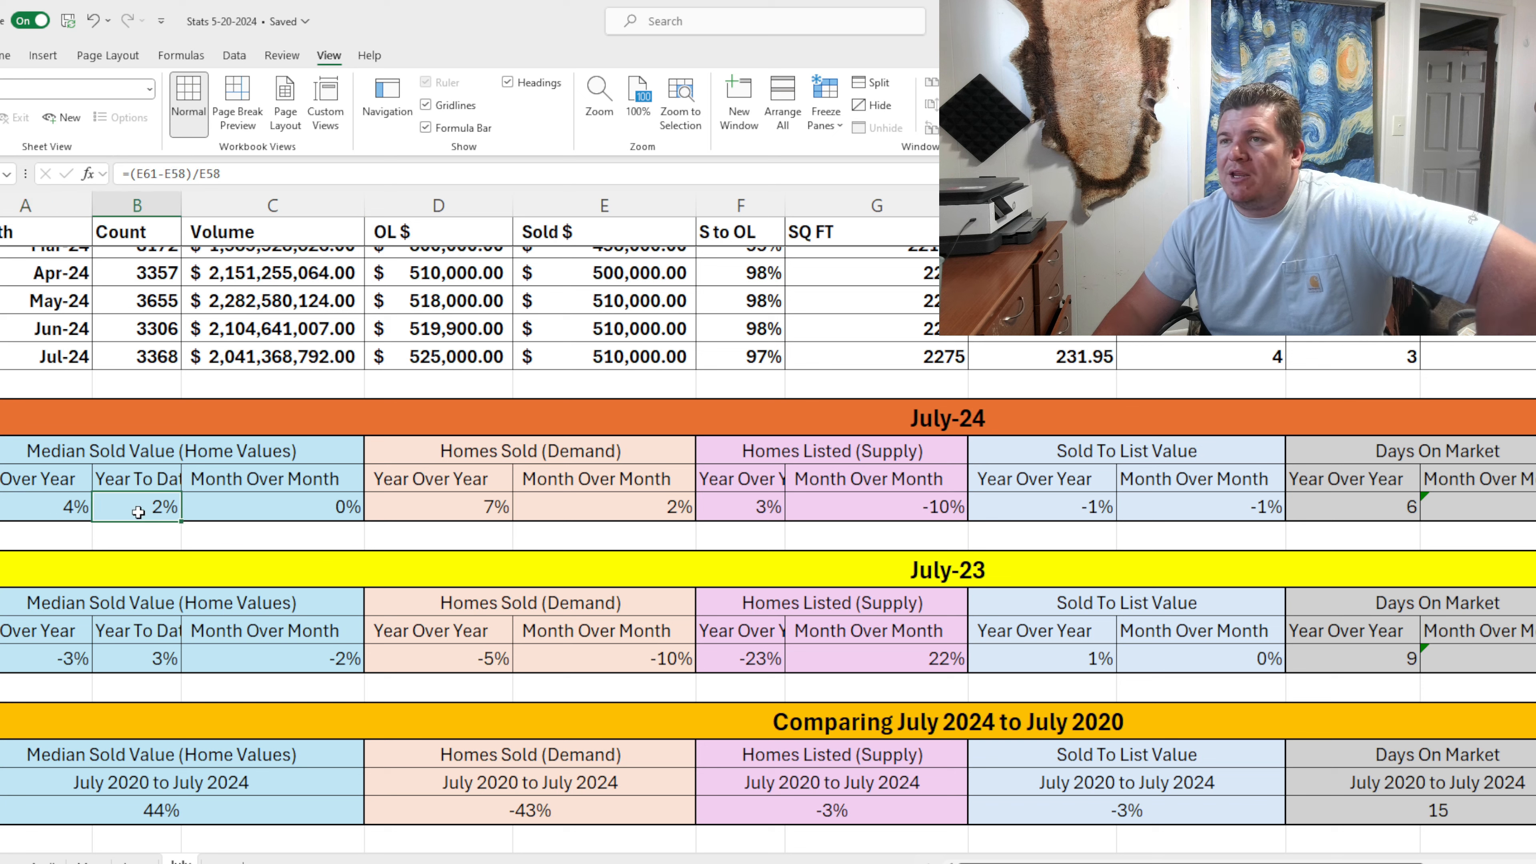
pyautogui.click(272, 507)
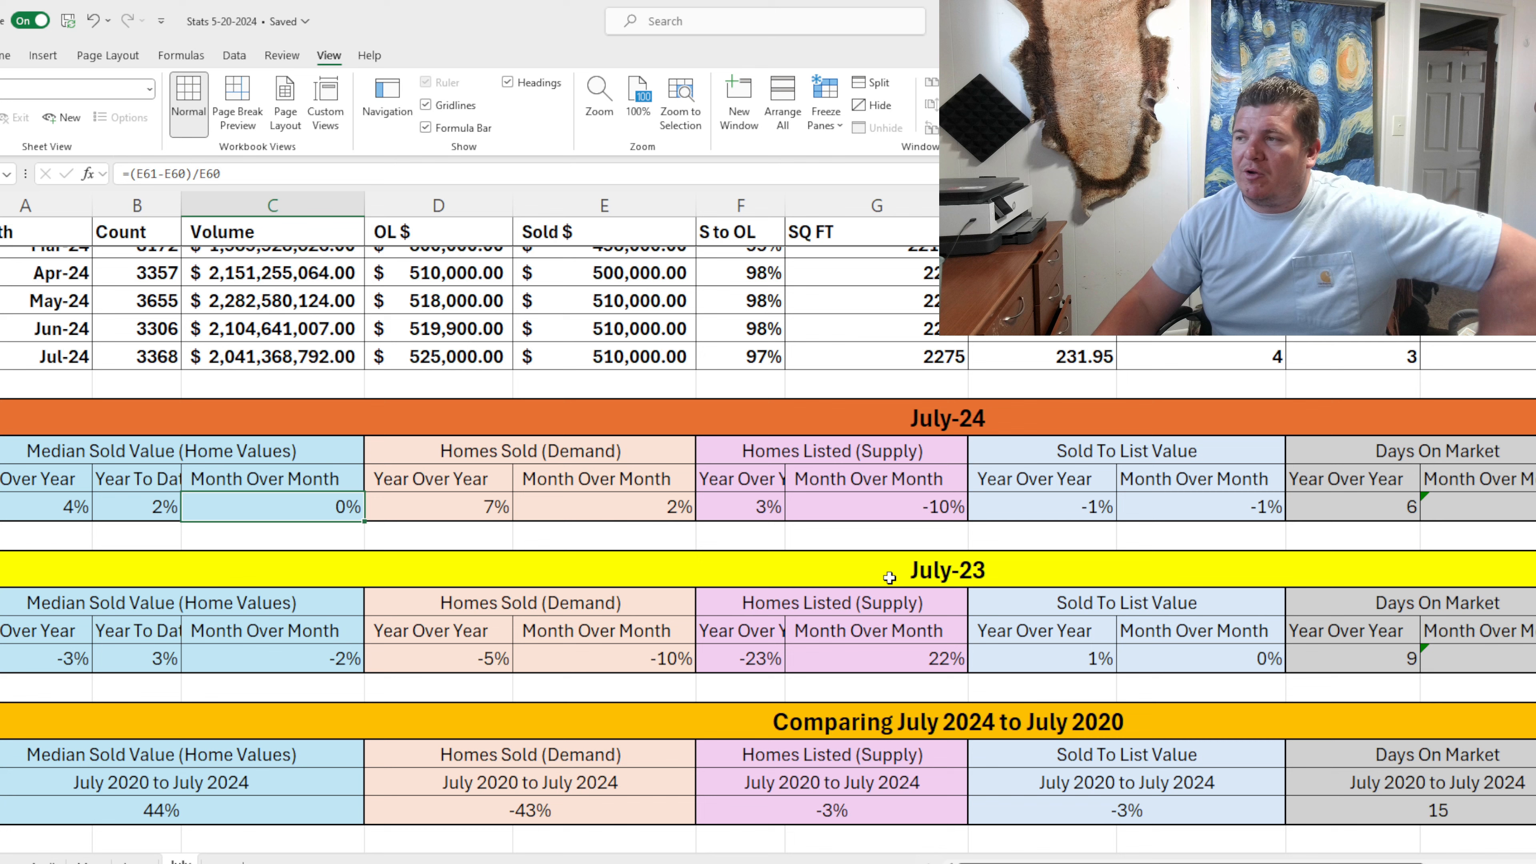
pyautogui.hscroll(3)
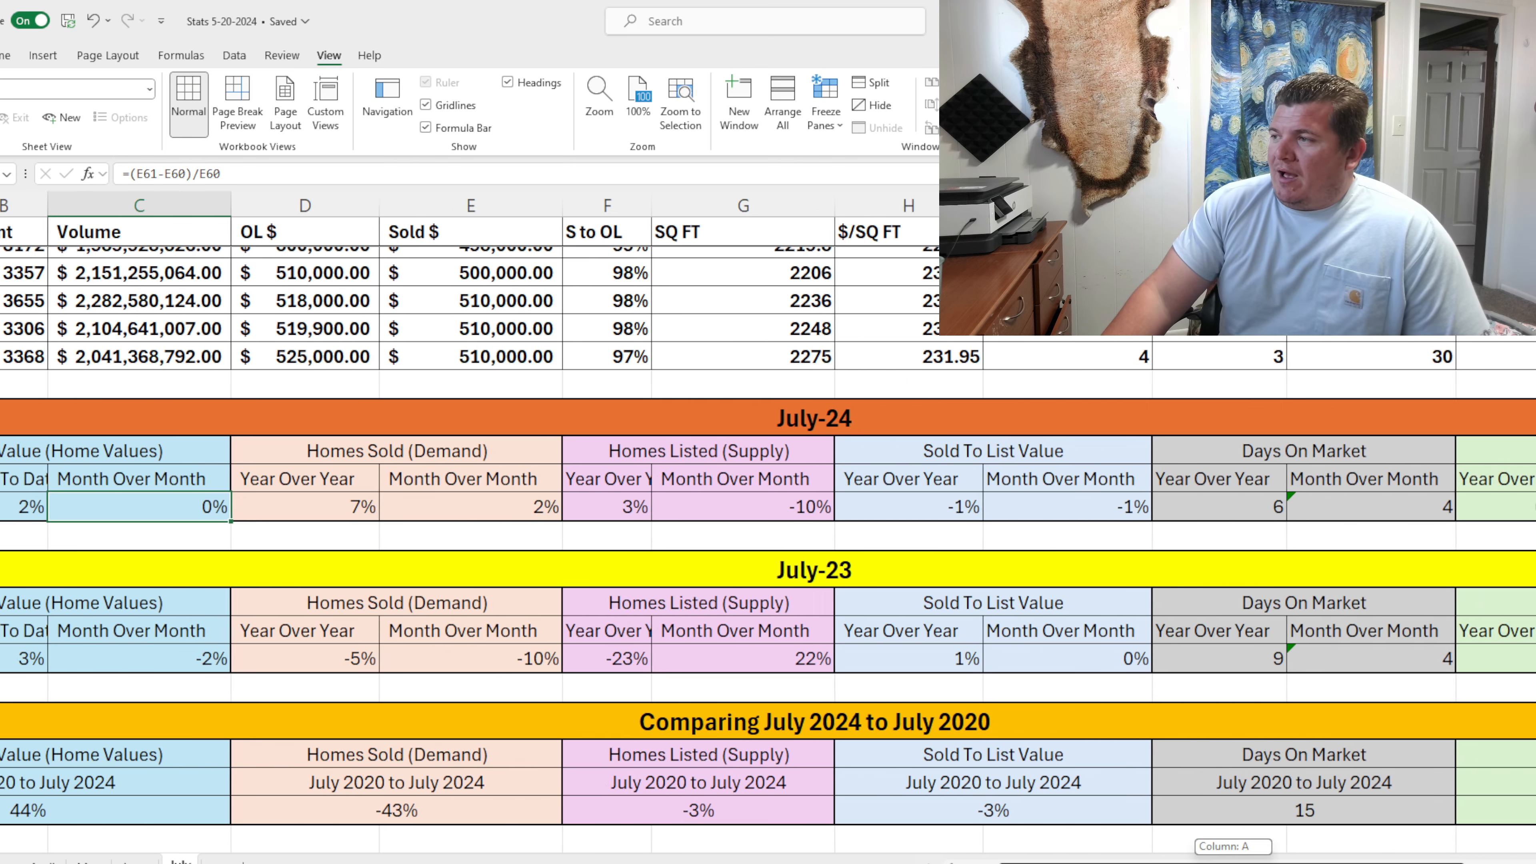
pyautogui.hscroll(3)
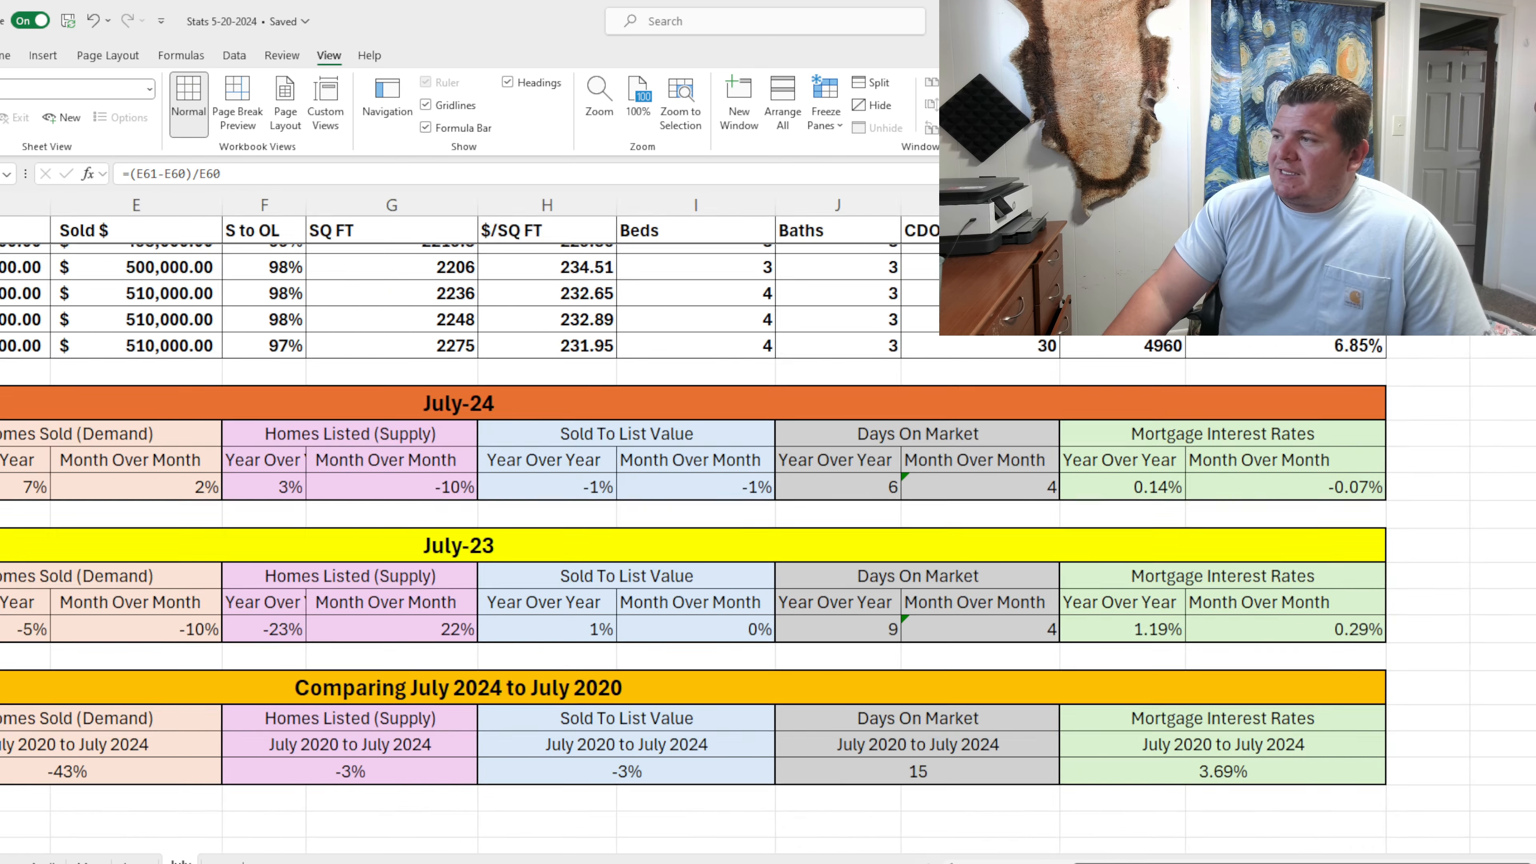